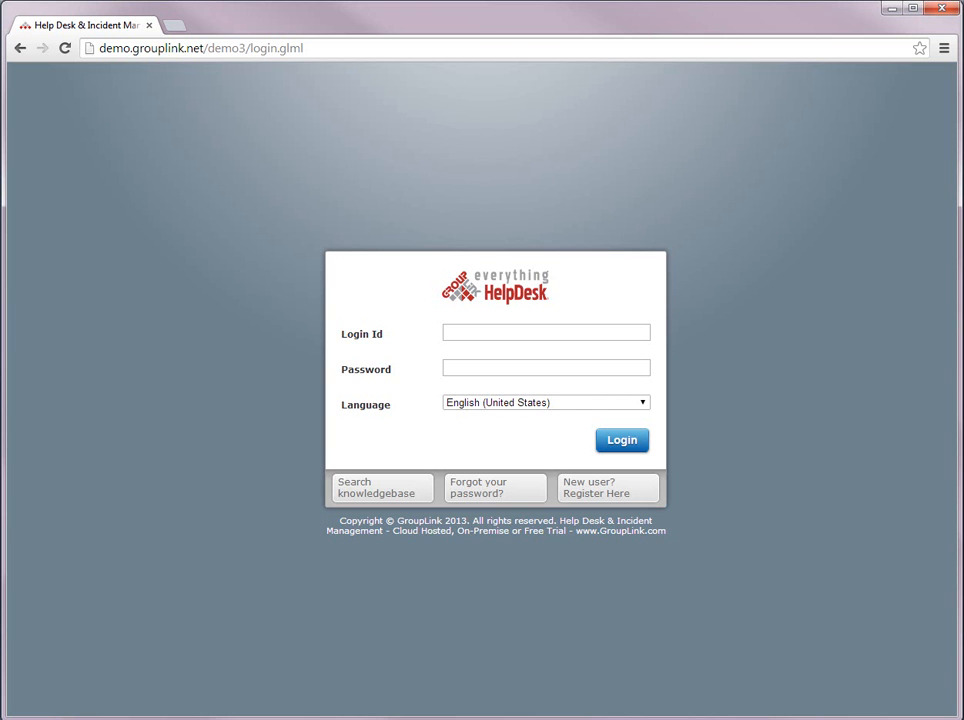
- Log in with the admin credentials to reach the General system settings
{"action": "left_click", "coordinate": [546, 332]}
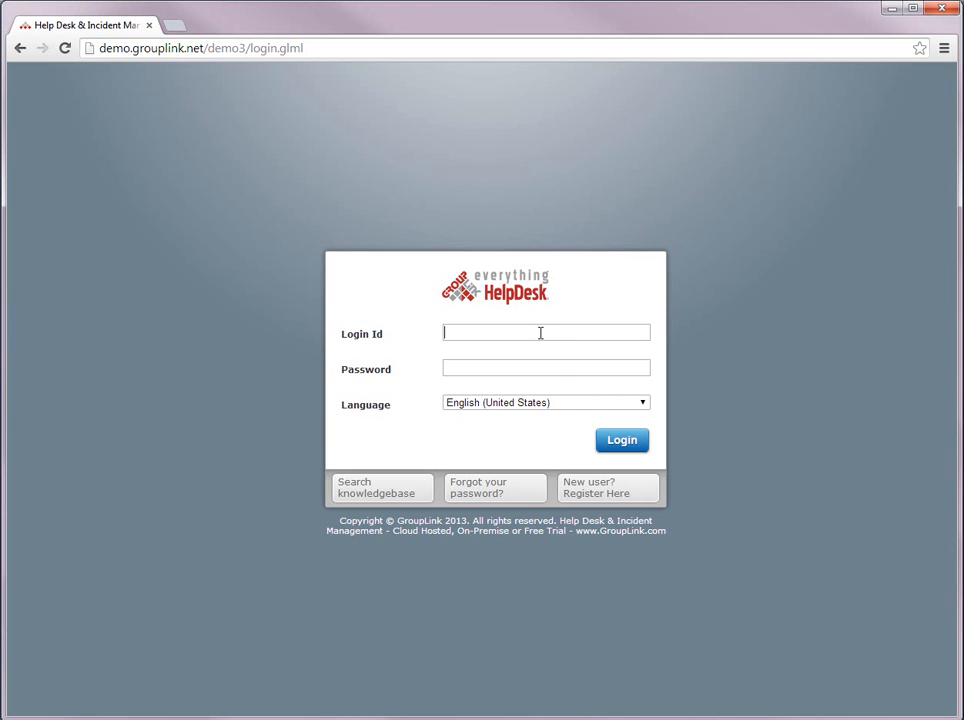
{"action": "left_click", "coordinate": [621, 440]}
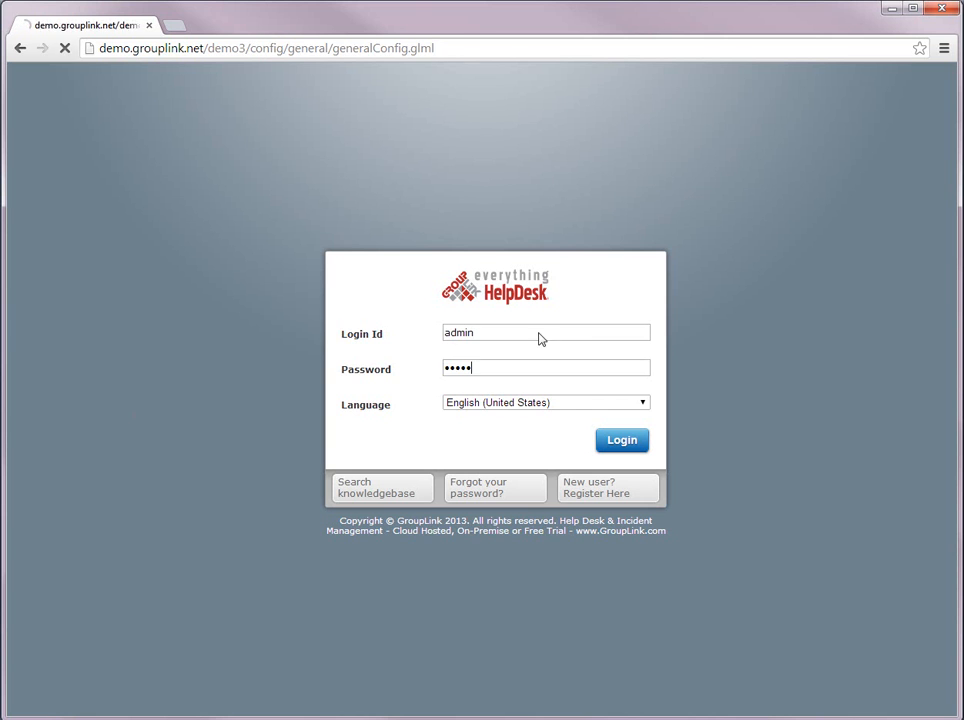
{"action": "left_click", "coordinate": [621, 440]}
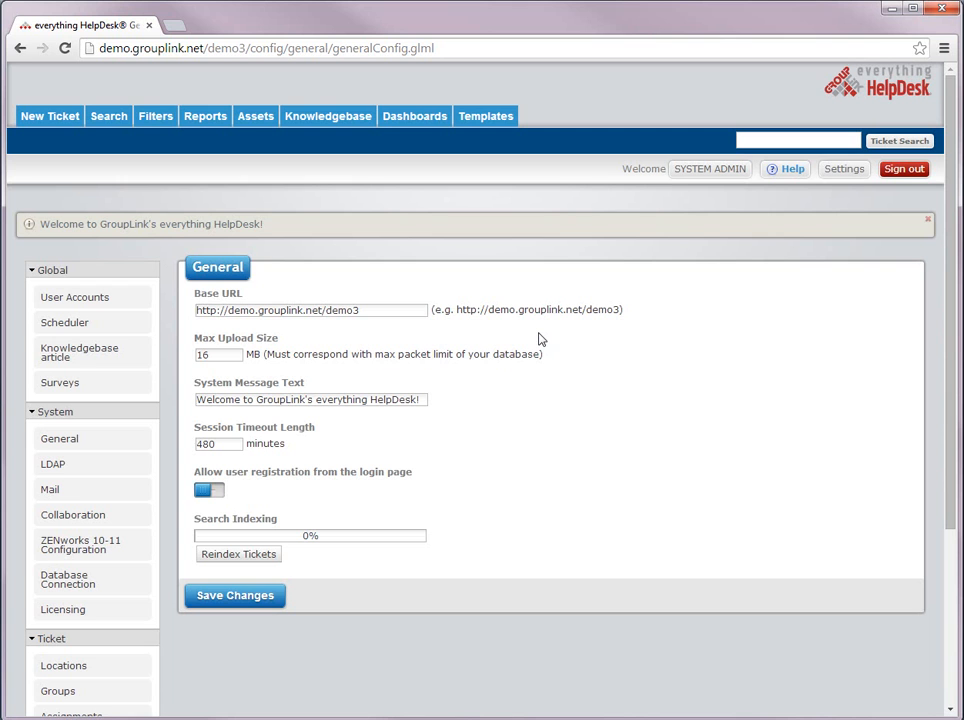
{"action": "mouse_move", "coordinate": [49, 116]}
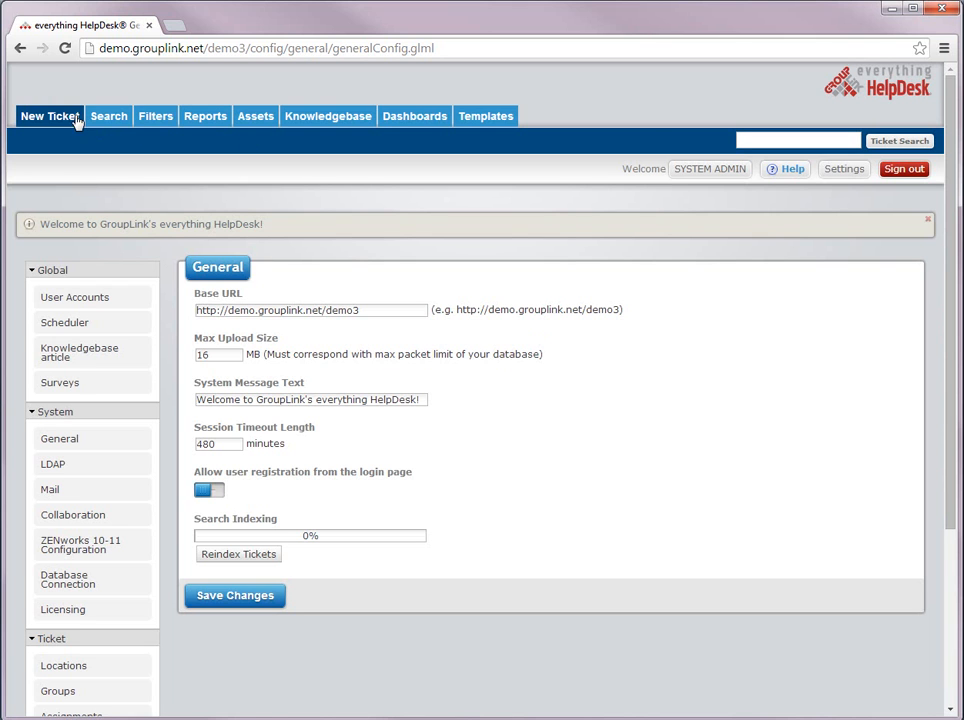
- Fill a new ticket with Tech Services group, Hardware category, Printer option, plugged in Yes
{"action": "left_click", "coordinate": [49, 116]}
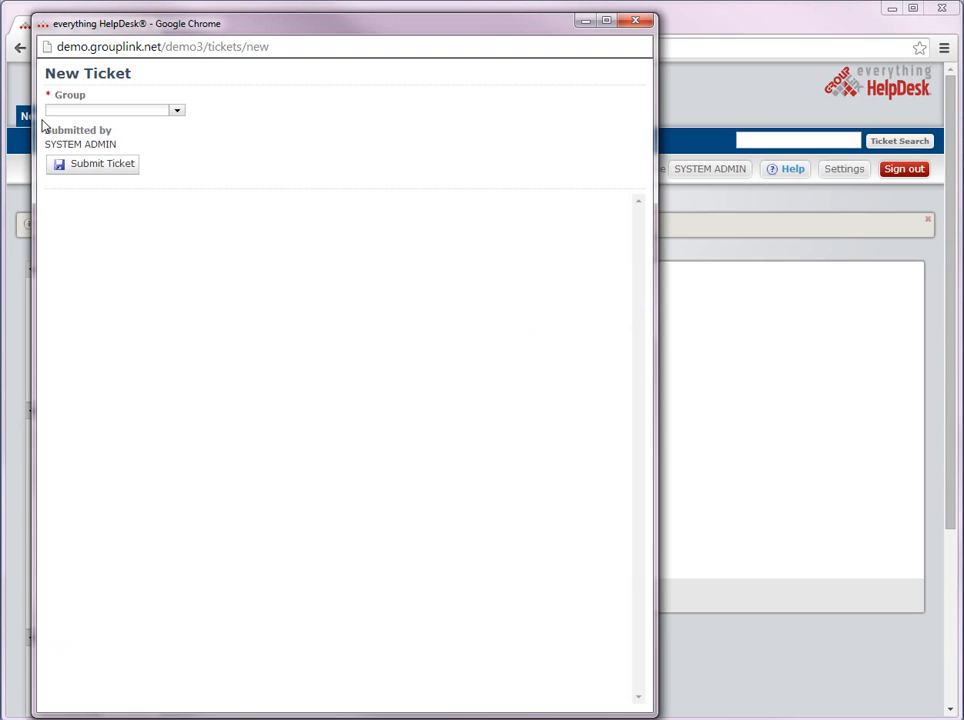
{"action": "mouse_move", "coordinate": [183, 122]}
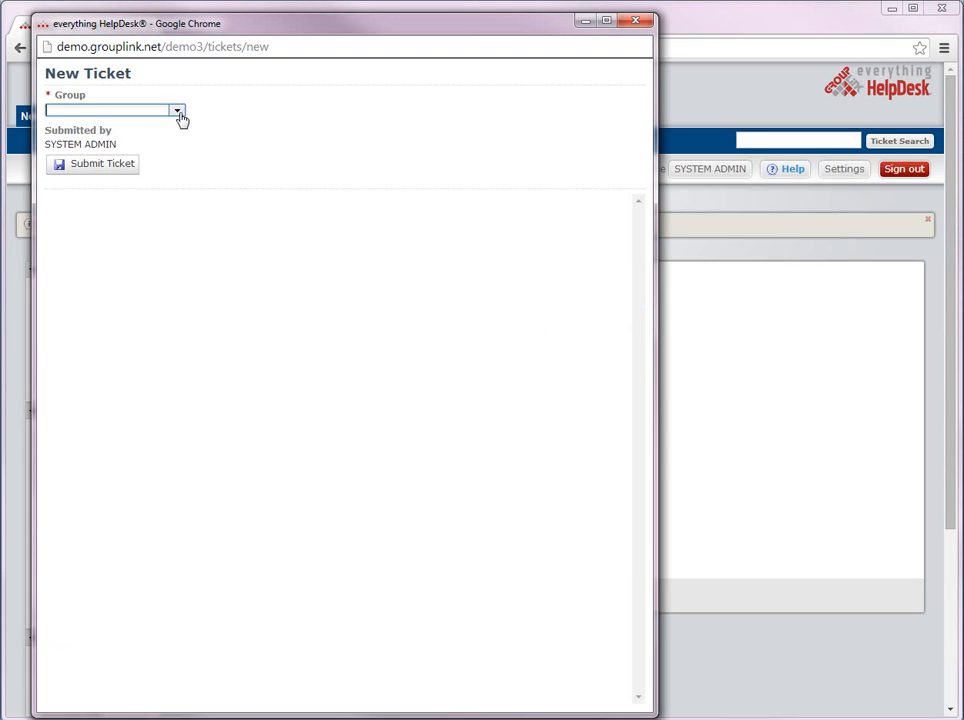
{"action": "left_click", "coordinate": [178, 110]}
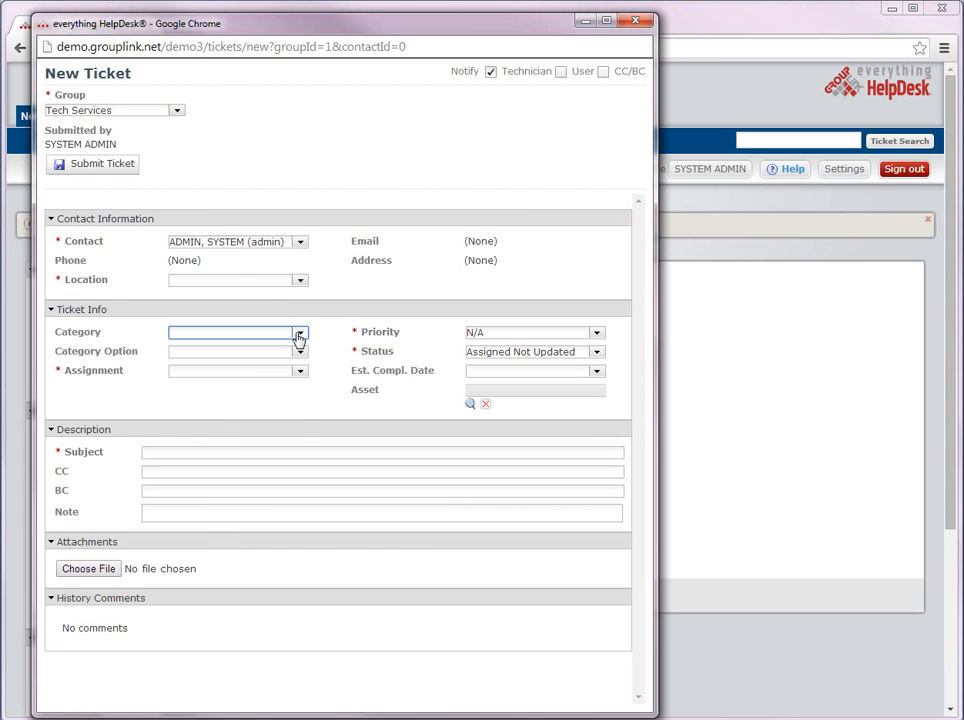
{"action": "left_click", "coordinate": [299, 351]}
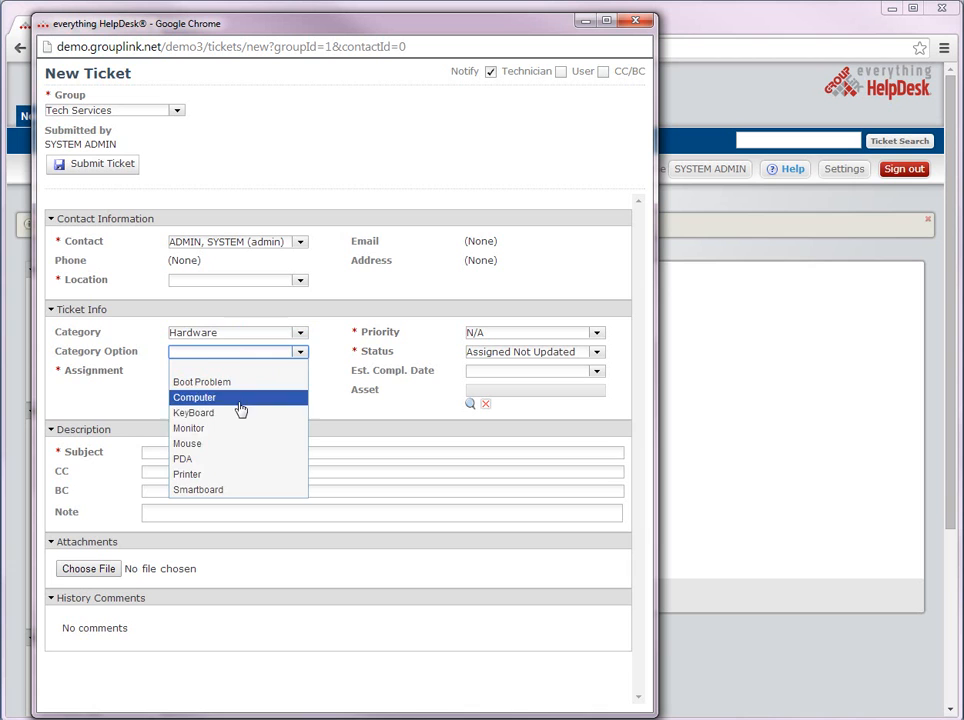
{"action": "left_click", "coordinate": [187, 474]}
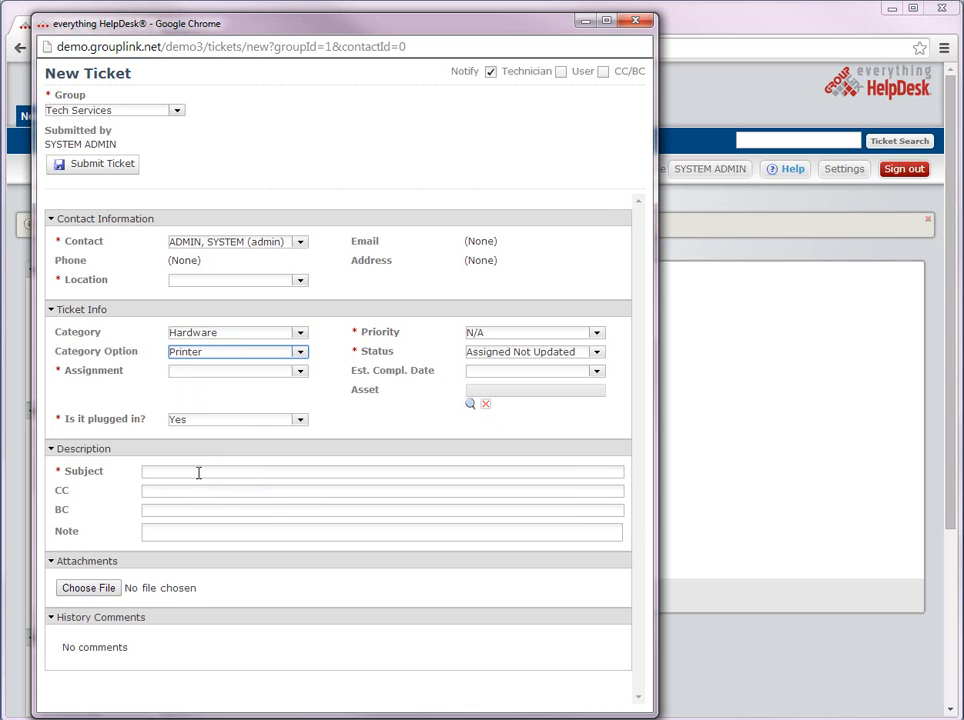
{"action": "mouse_move", "coordinate": [155, 434]}
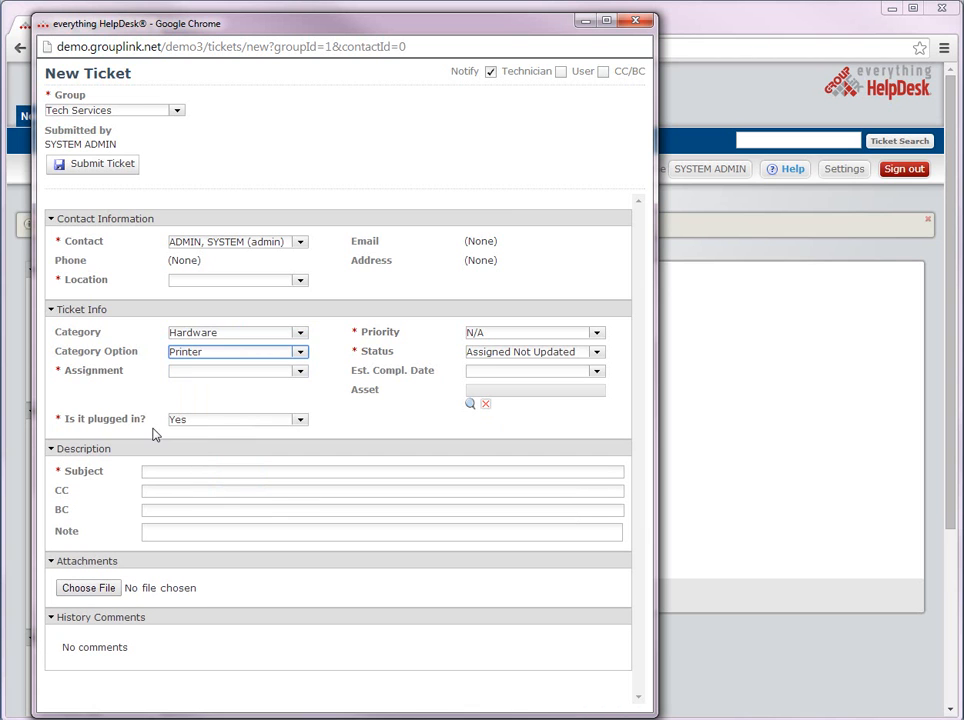
{"action": "left_click", "coordinate": [237, 351]}
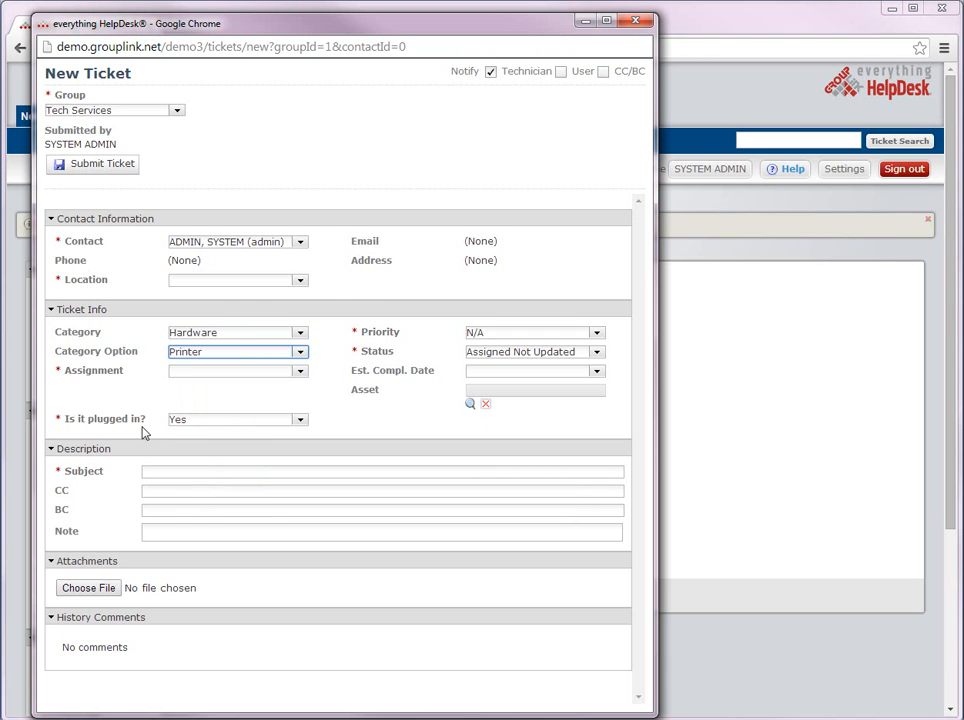
{"action": "left_click", "coordinate": [237, 351]}
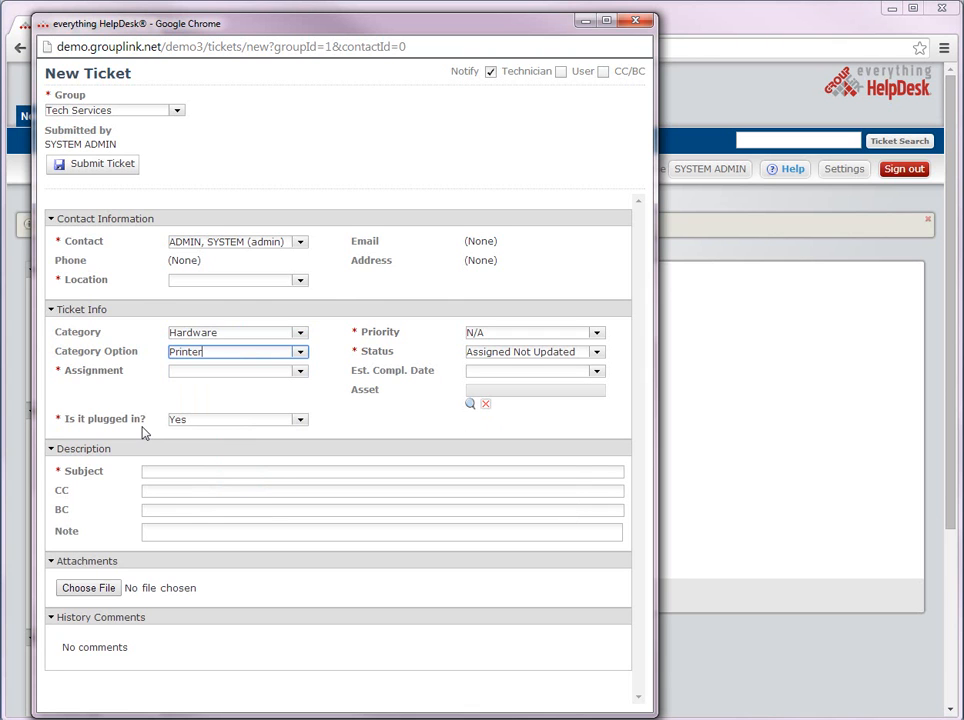
{"action": "mouse_move", "coordinate": [208, 433]}
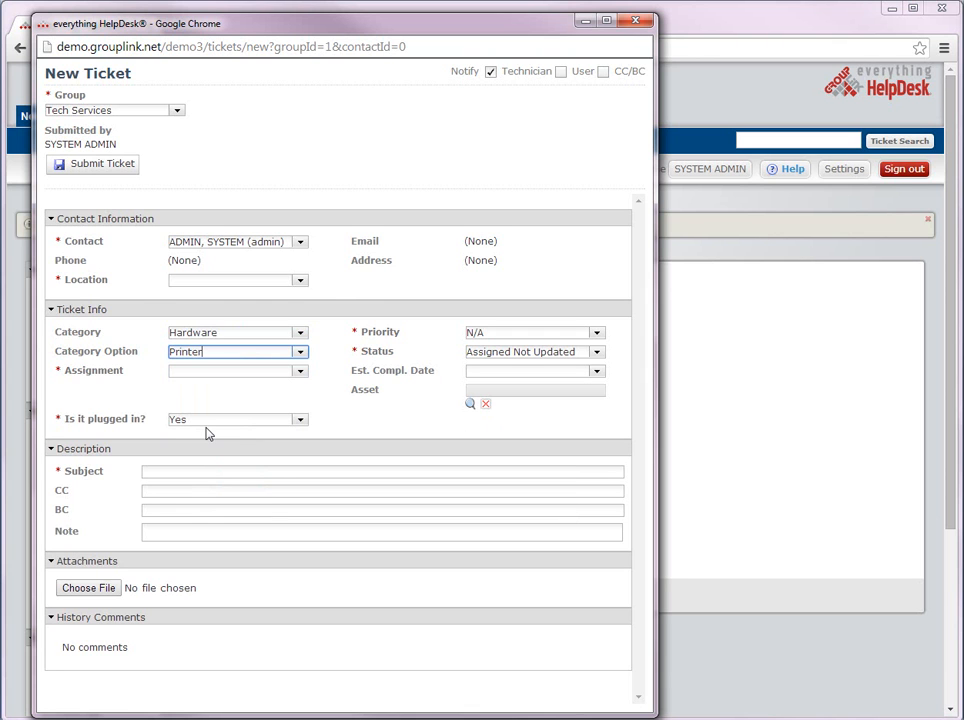
{"action": "mouse_move", "coordinate": [198, 434]}
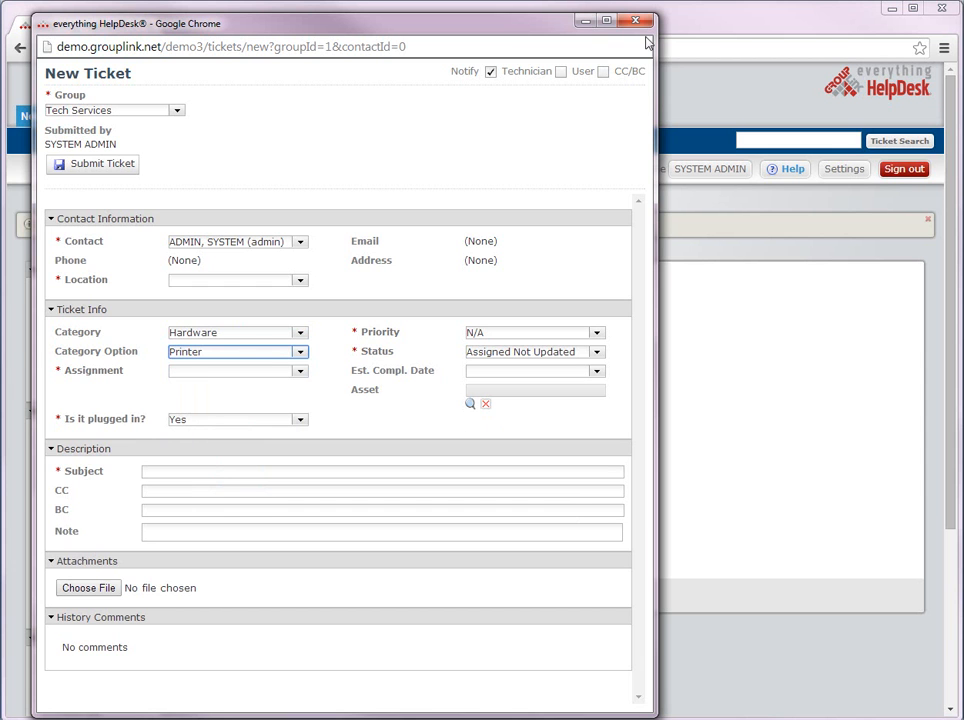
- Close the ticket window and go to Custom Field Setup under Ticket
{"action": "left_click", "coordinate": [635, 20]}
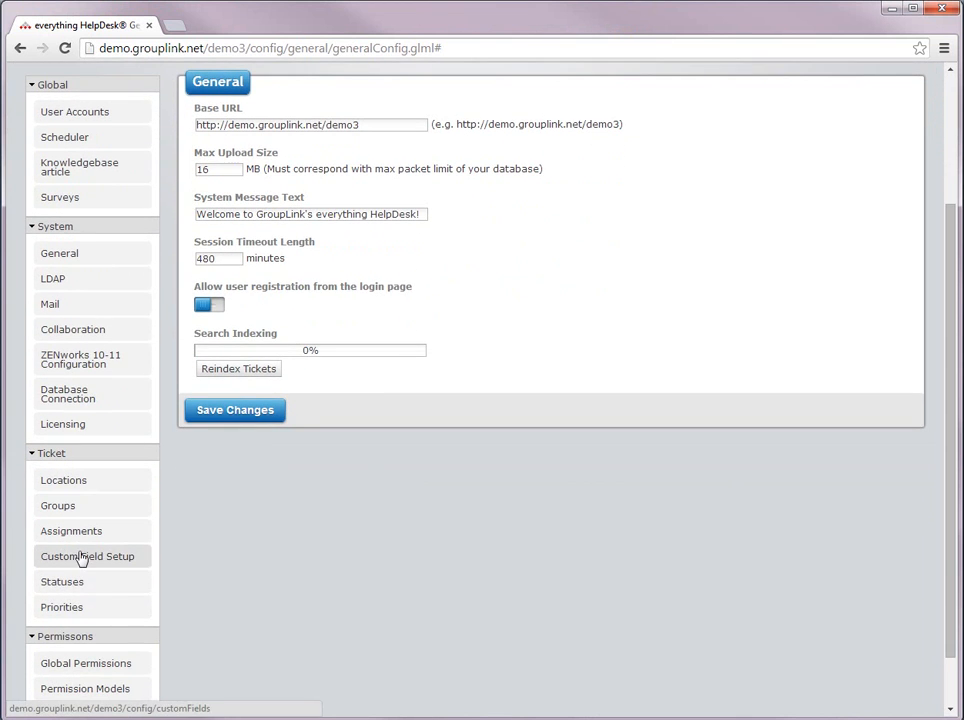
{"action": "left_click", "coordinate": [88, 556]}
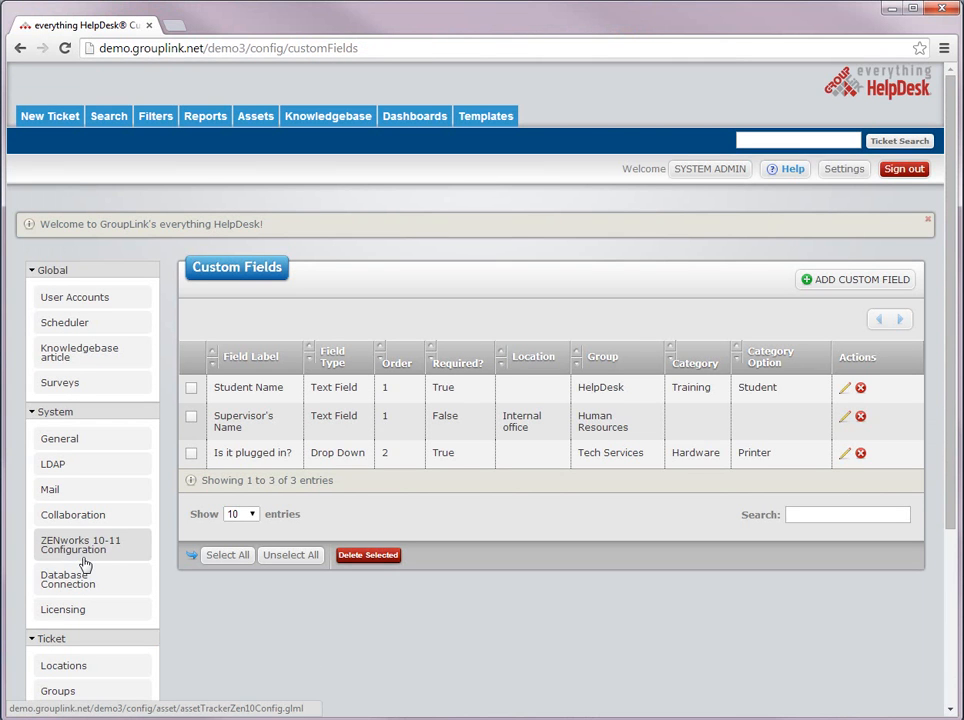
{"action": "mouse_move", "coordinate": [830, 302]}
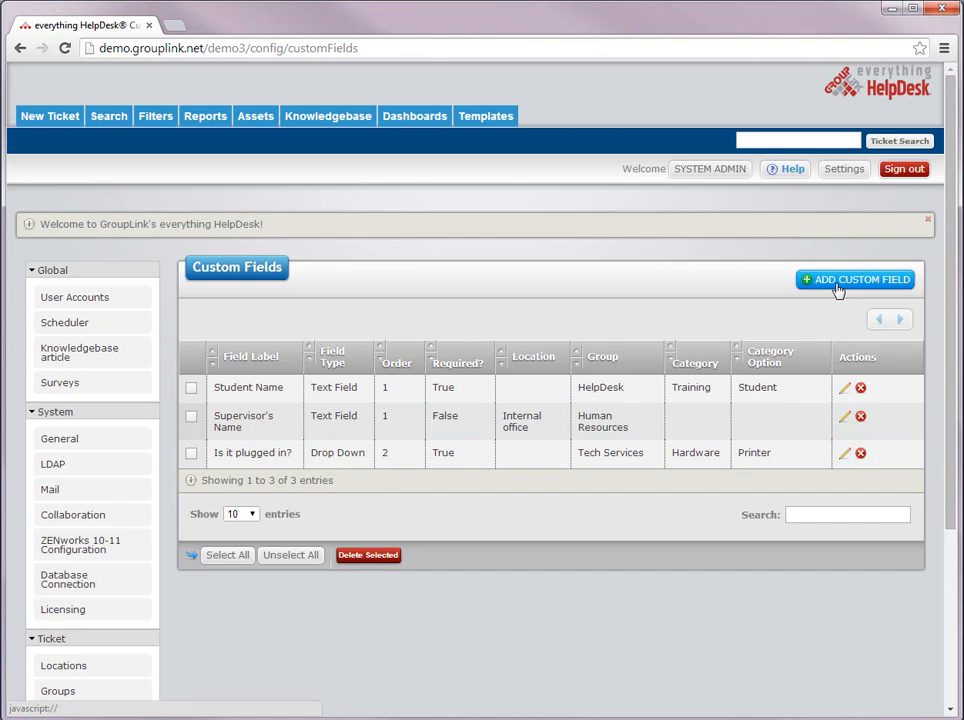
- Add a new custom field with the label 'Room Number'
{"action": "left_click", "coordinate": [855, 279]}
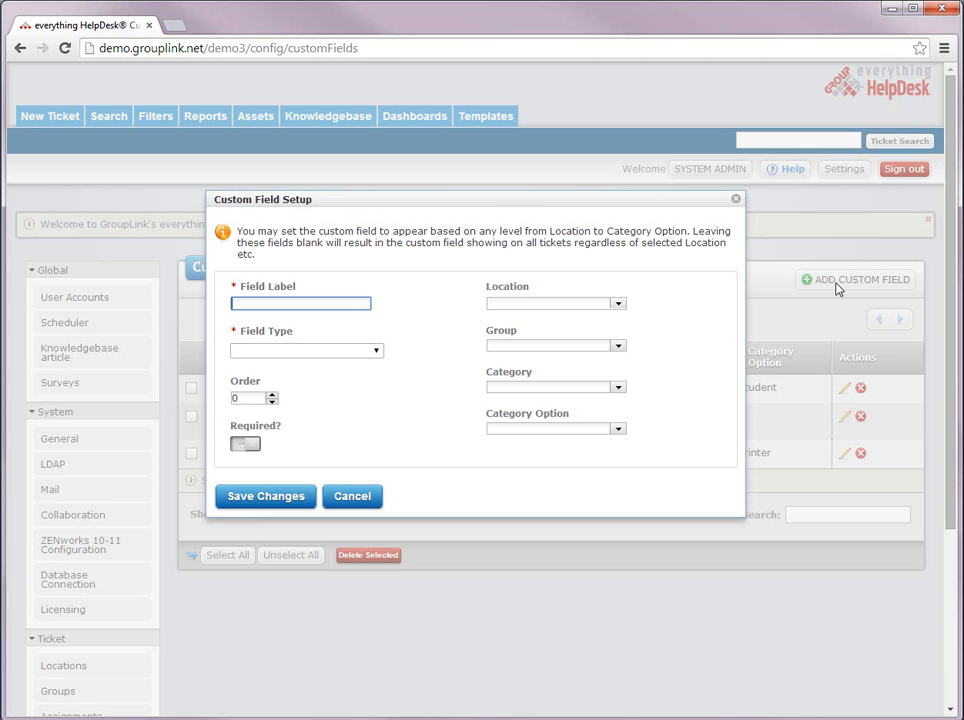
{"action": "mouse_move", "coordinate": [755, 308]}
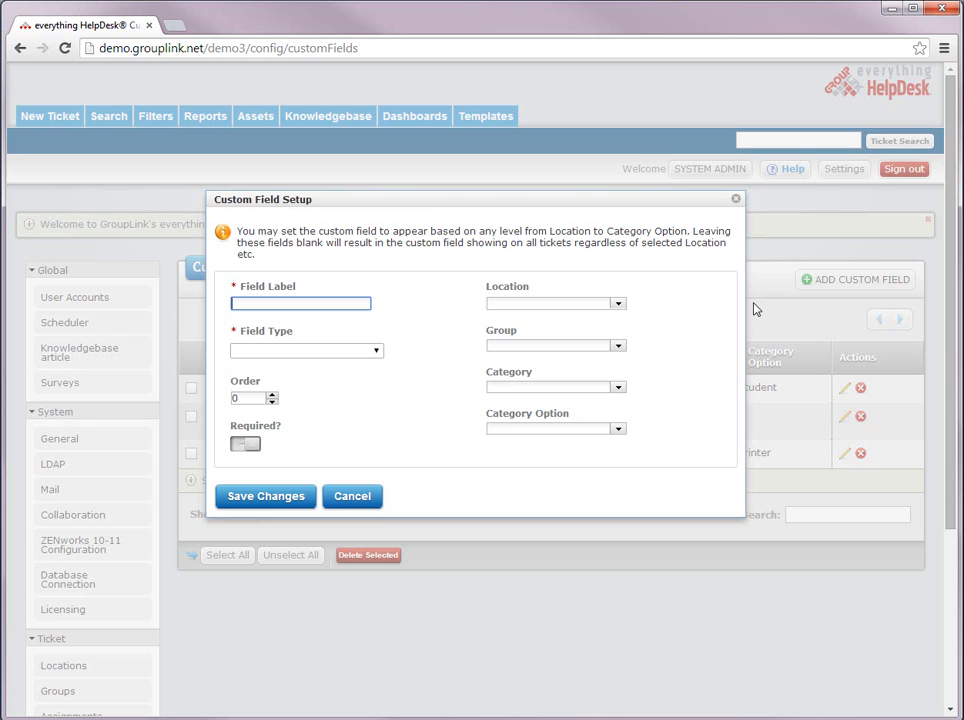
{"action": "type", "text": "Room"}
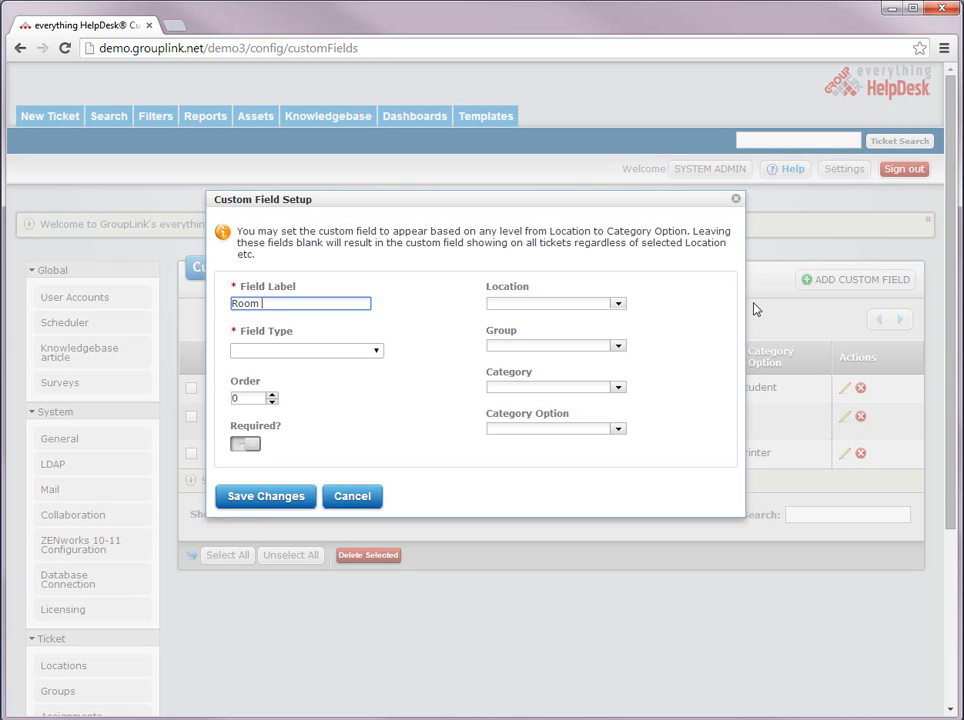
{"action": "type", "text": "Number"}
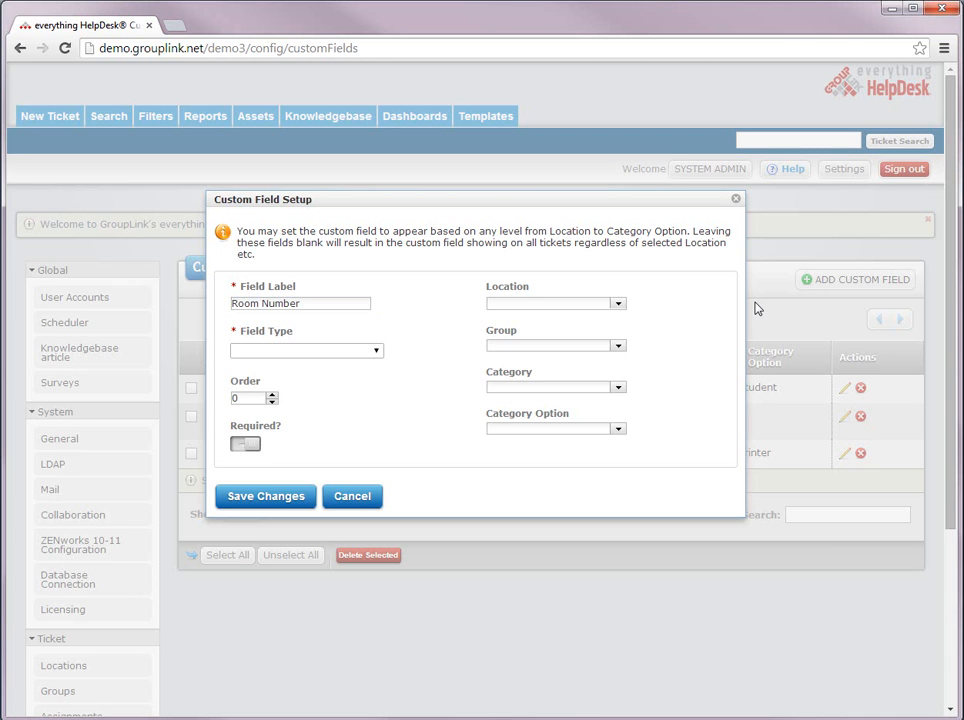
{"action": "mouse_move", "coordinate": [630, 414]}
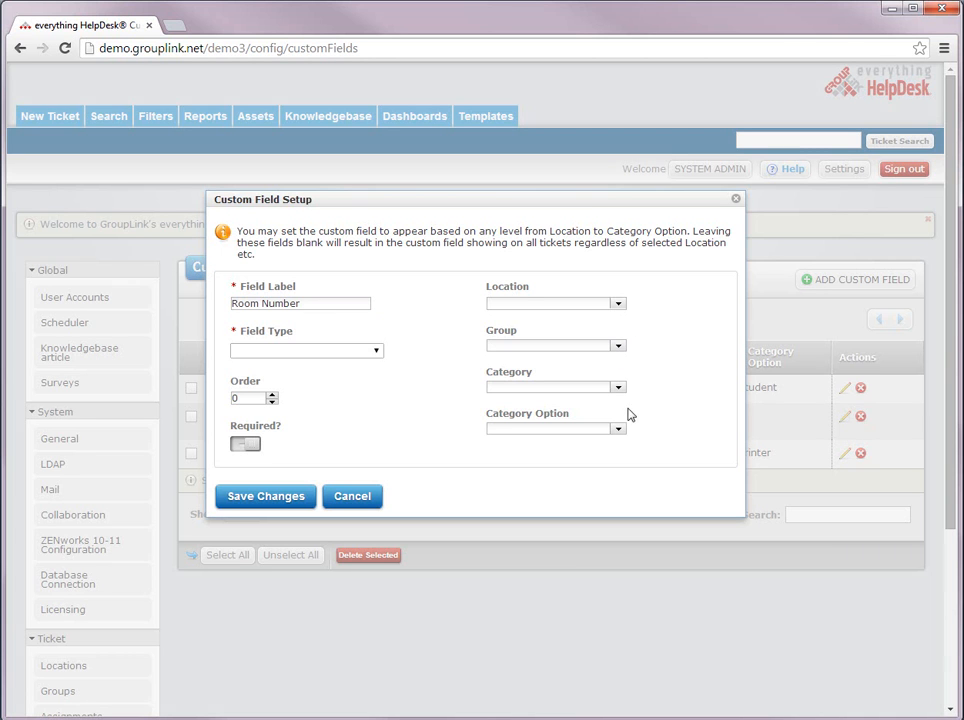
{"action": "mouse_move", "coordinate": [631, 435]}
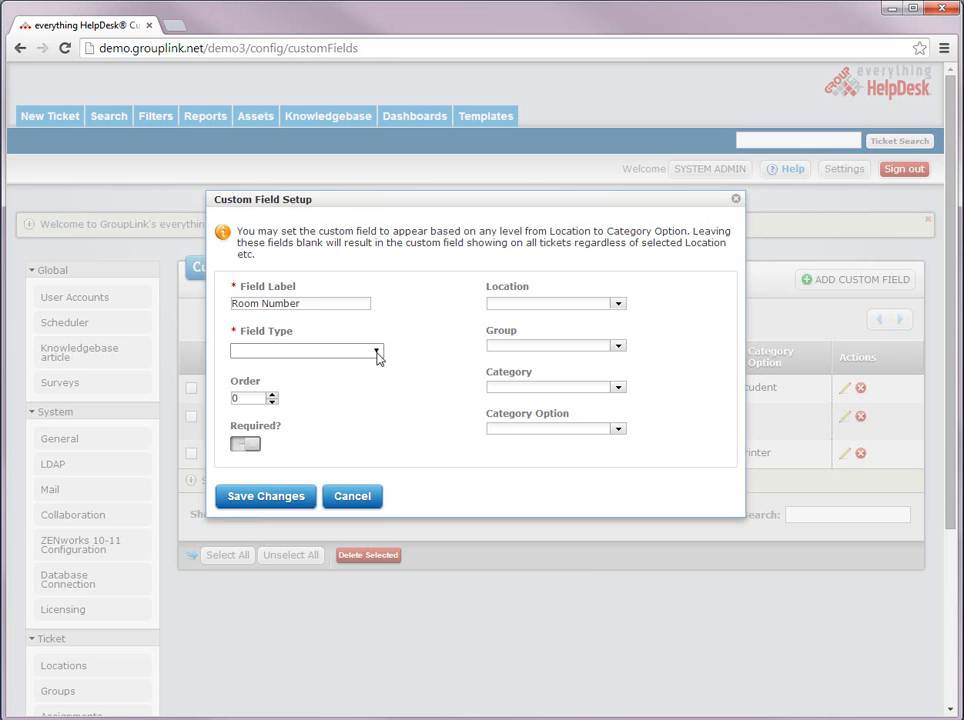
- Set the Room Number field type to Number Text Field
{"action": "left_click", "coordinate": [375, 351]}
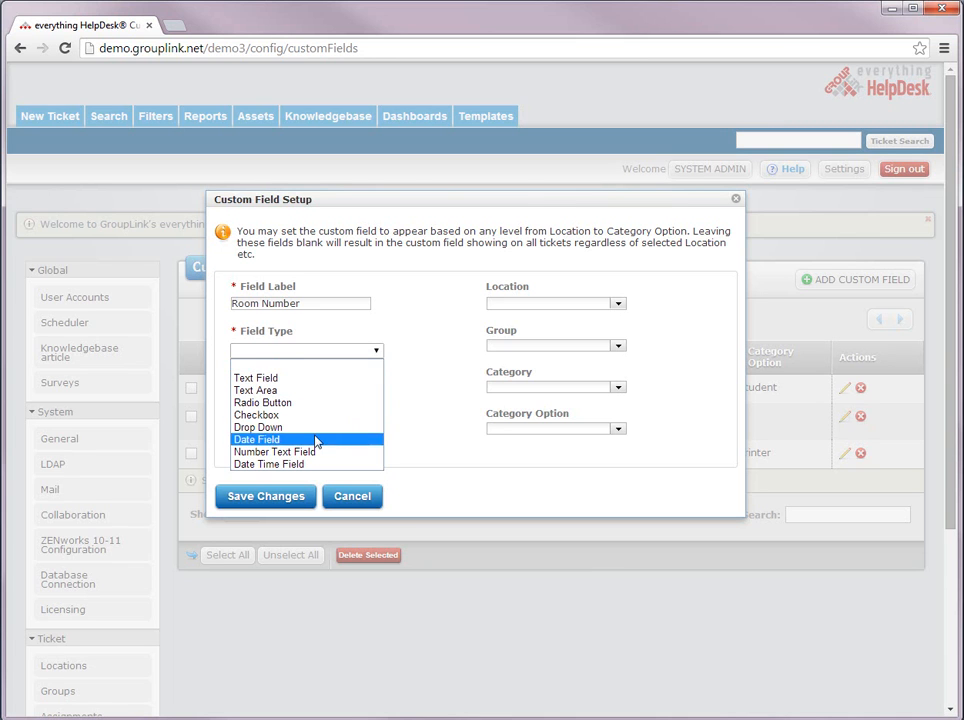
{"action": "left_click", "coordinate": [275, 452]}
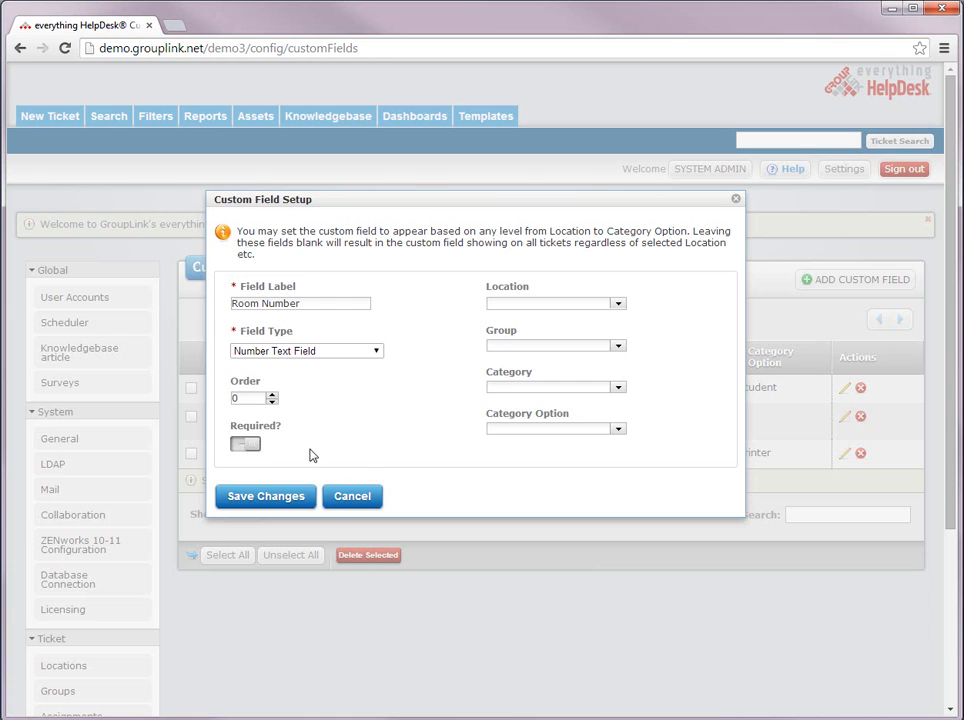
{"action": "mouse_move", "coordinate": [363, 457]}
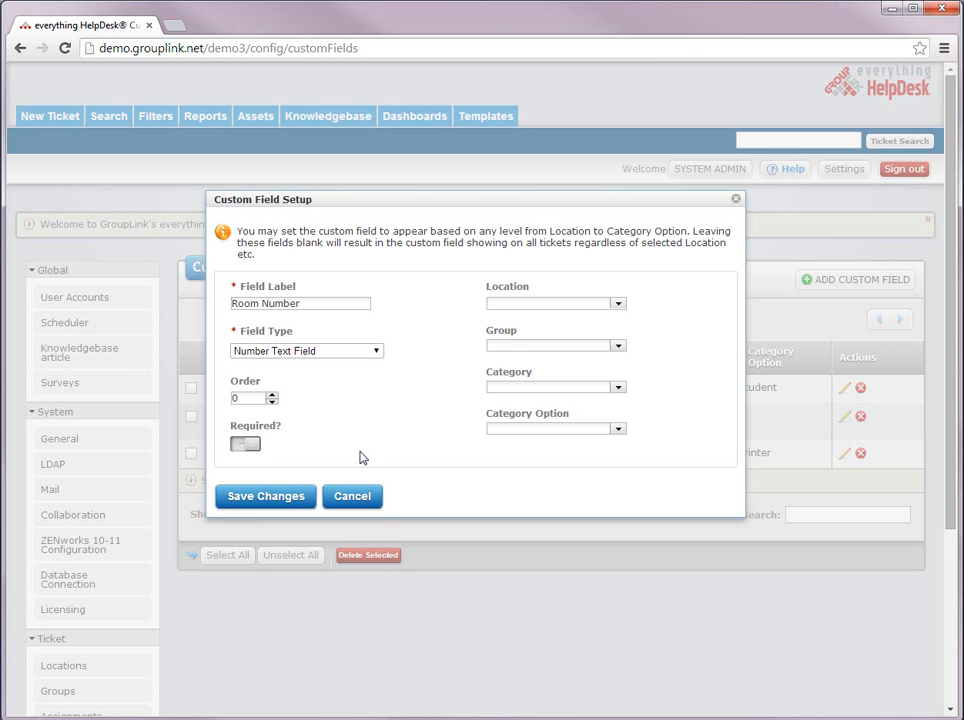
{"action": "mouse_move", "coordinate": [266, 496]}
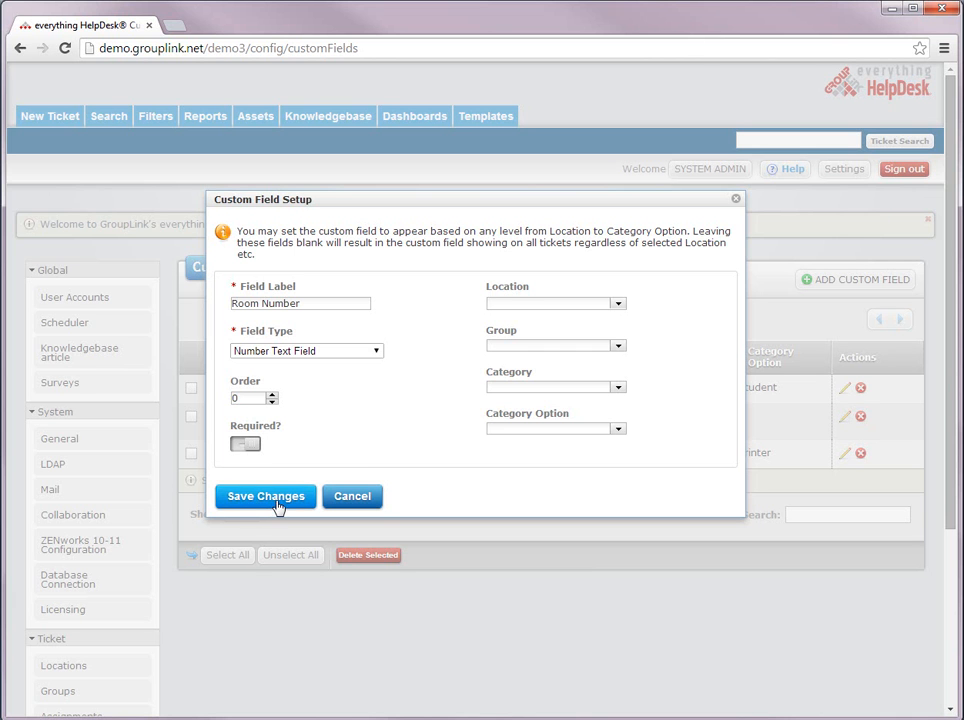
- Save the Room Number field and begin a blank custom field
{"action": "left_click", "coordinate": [265, 496]}
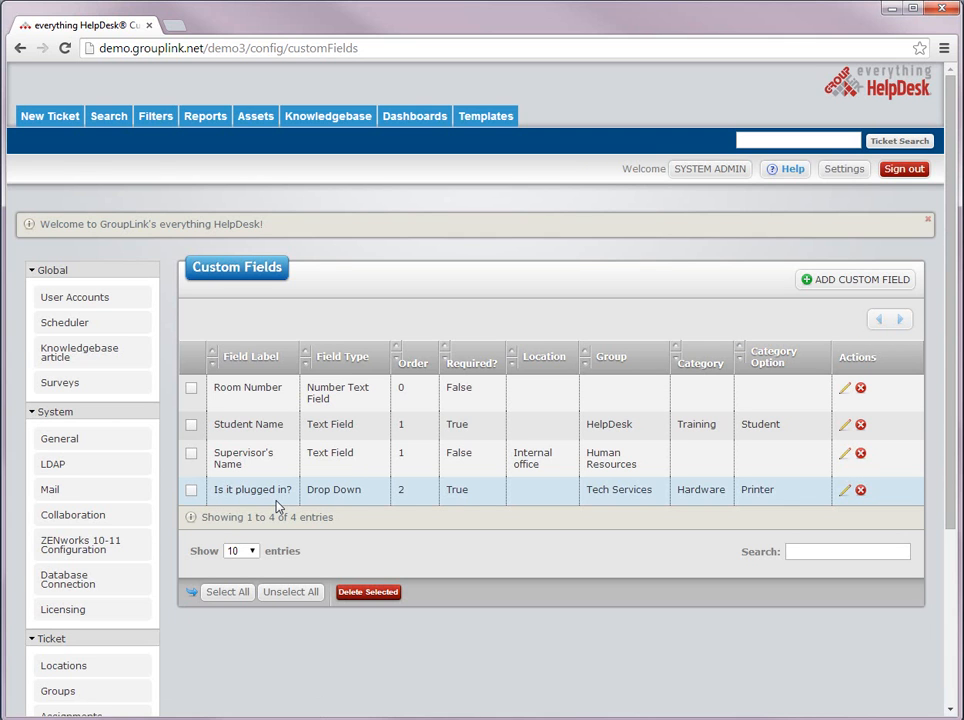
{"action": "mouse_move", "coordinate": [300, 498]}
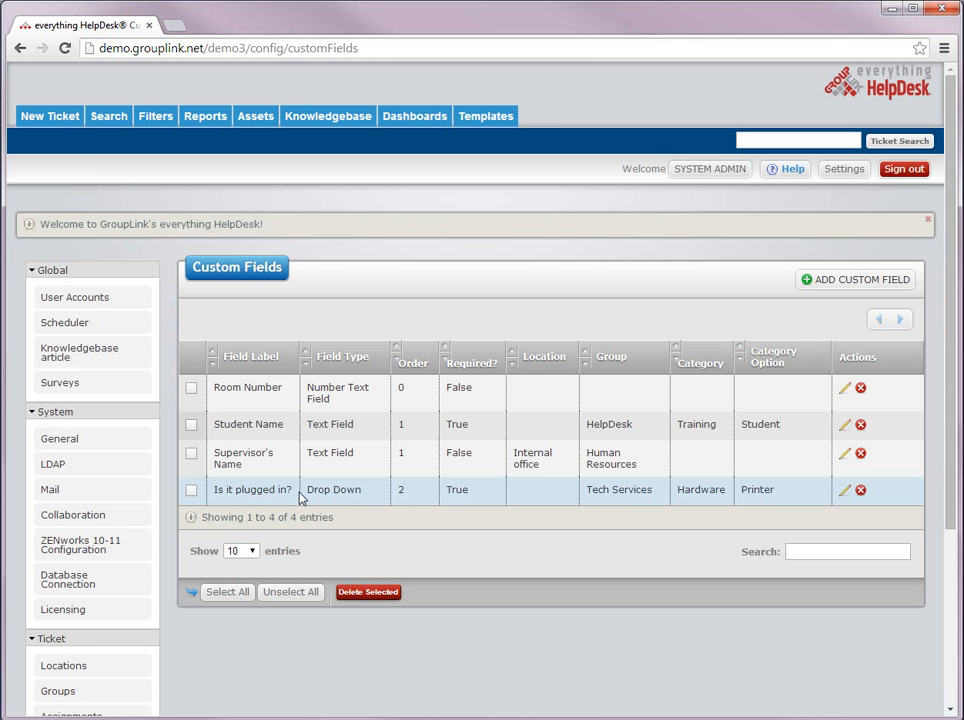
{"action": "left_click", "coordinate": [854, 279]}
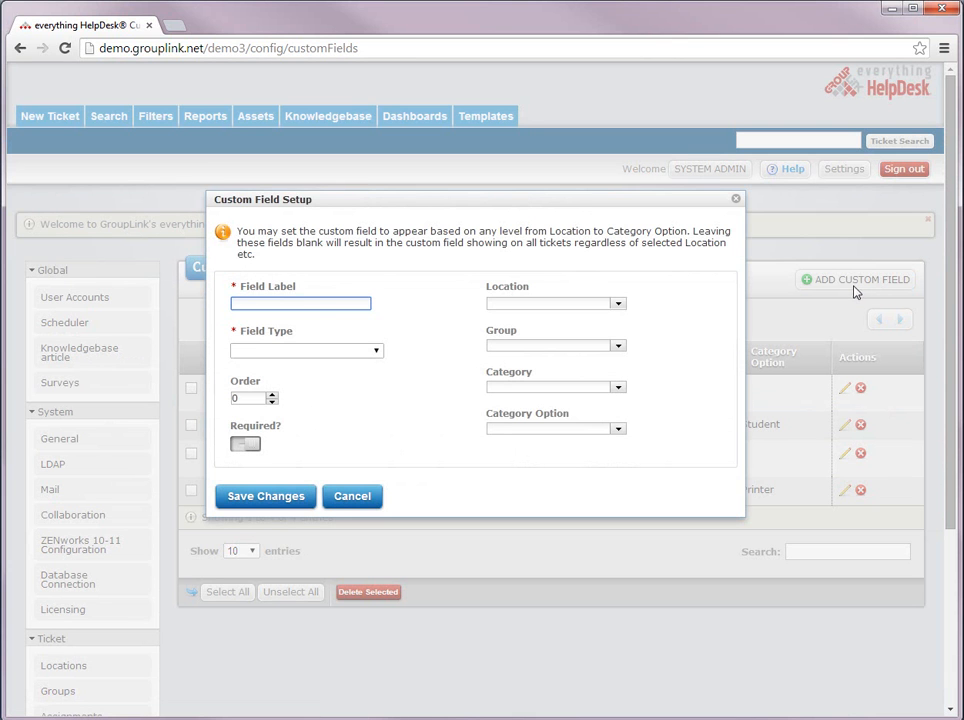
- Make 'Type of Issue' a required Drop Down field with order 1
{"action": "left_click", "coordinate": [300, 303]}
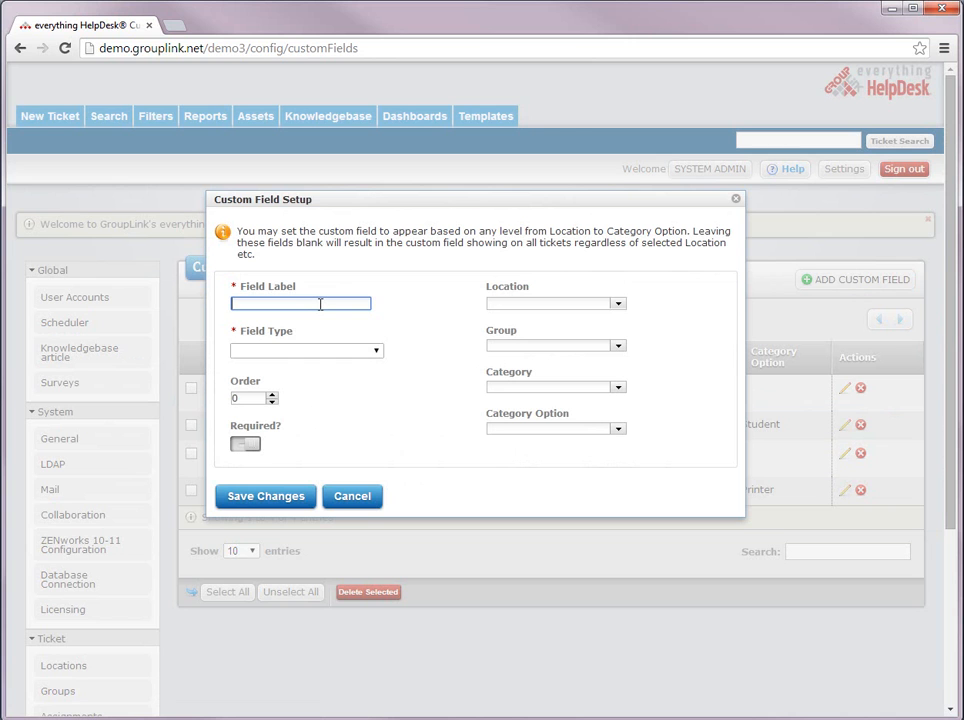
{"action": "type", "text": "Type of"}
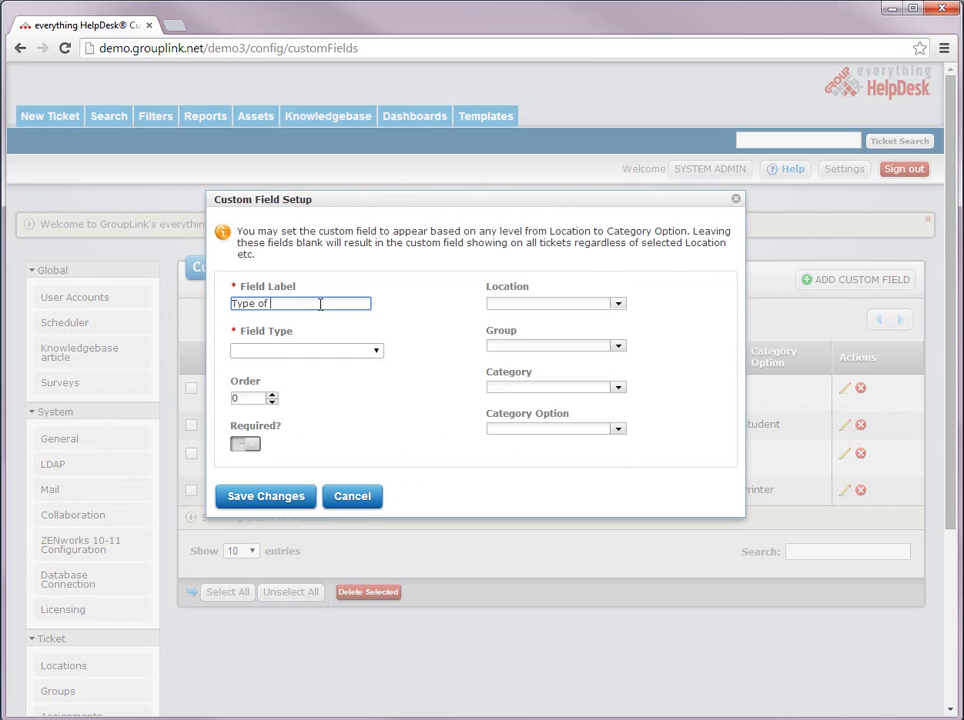
{"action": "type", "text": "Issue"}
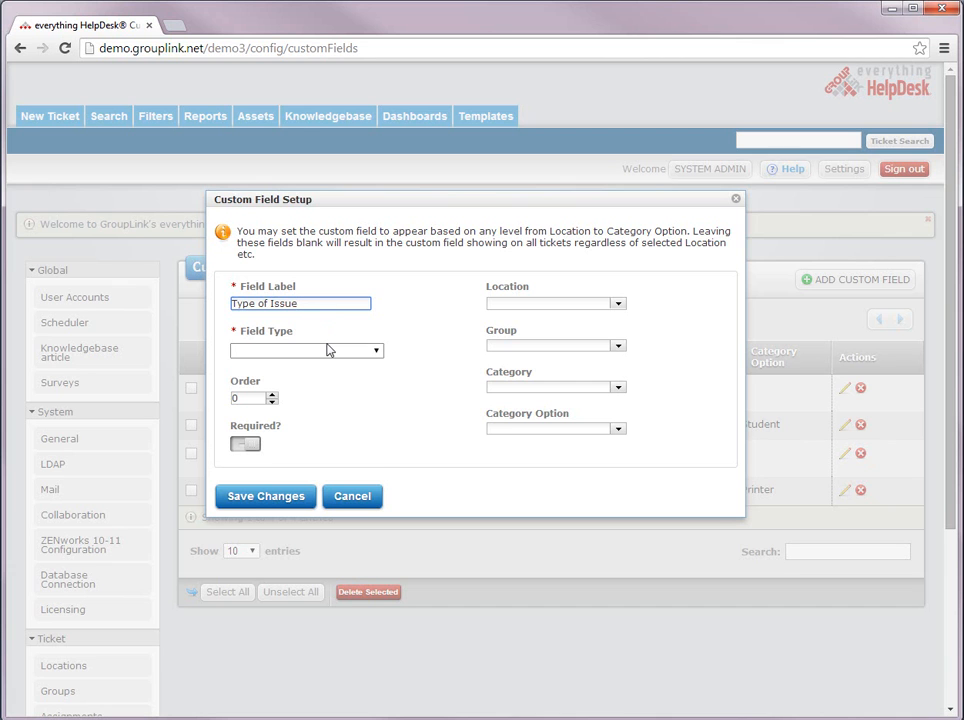
{"action": "left_click", "coordinate": [376, 350]}
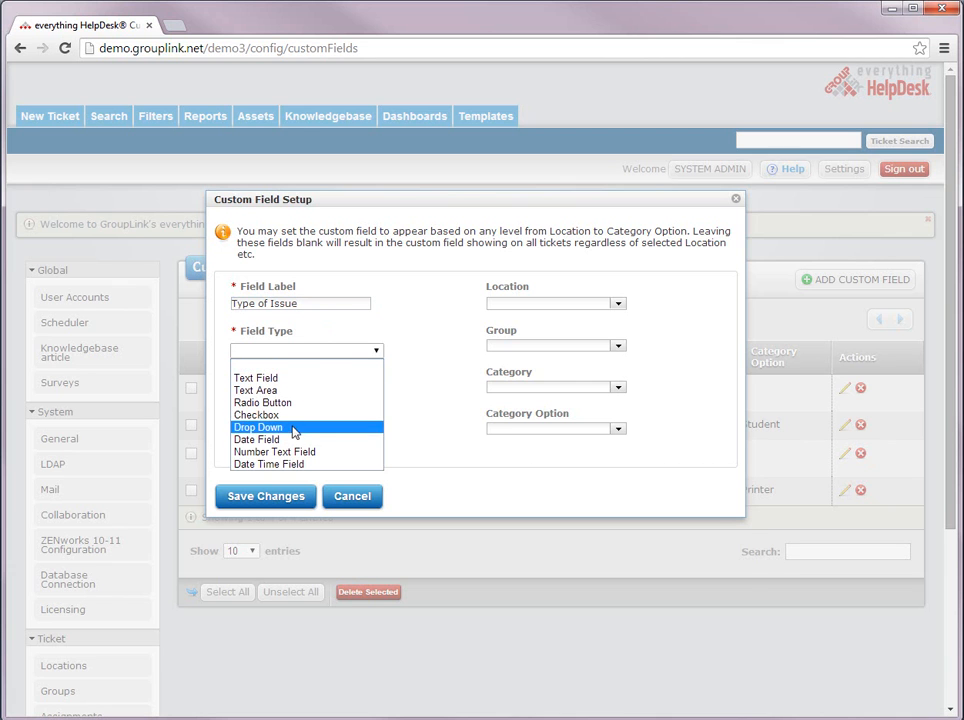
{"action": "left_click", "coordinate": [258, 427]}
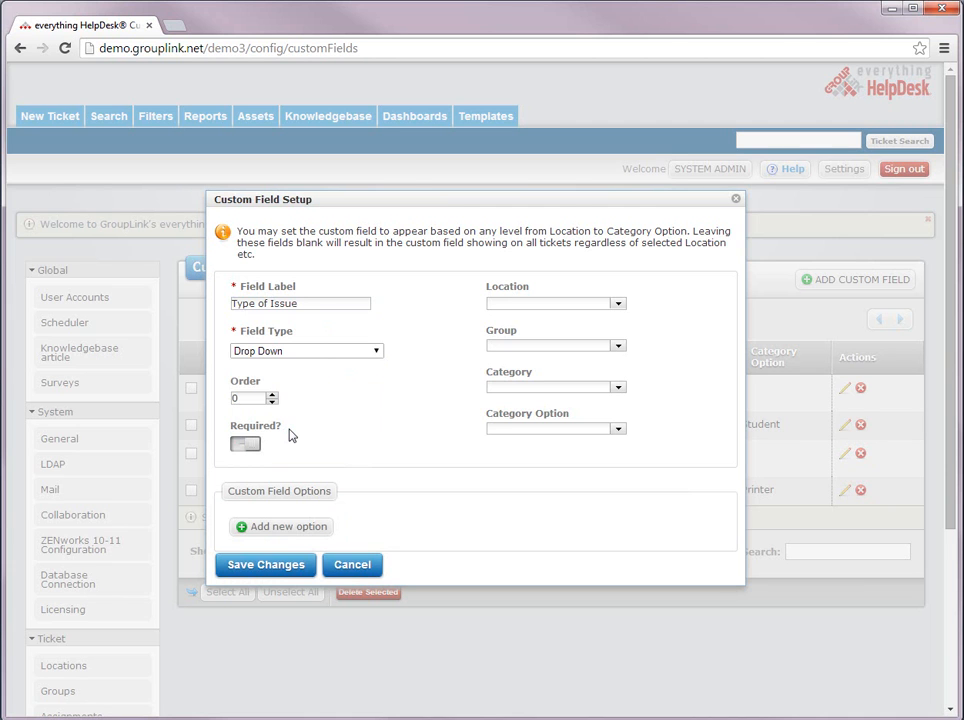
{"action": "left_click", "coordinate": [272, 394]}
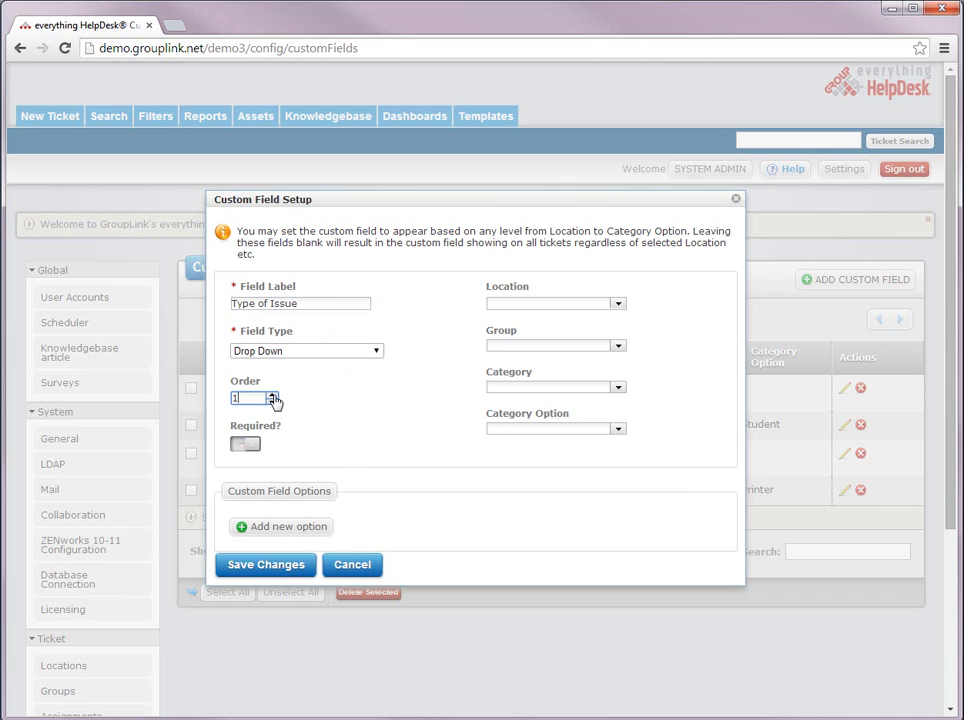
{"action": "mouse_move", "coordinate": [246, 443]}
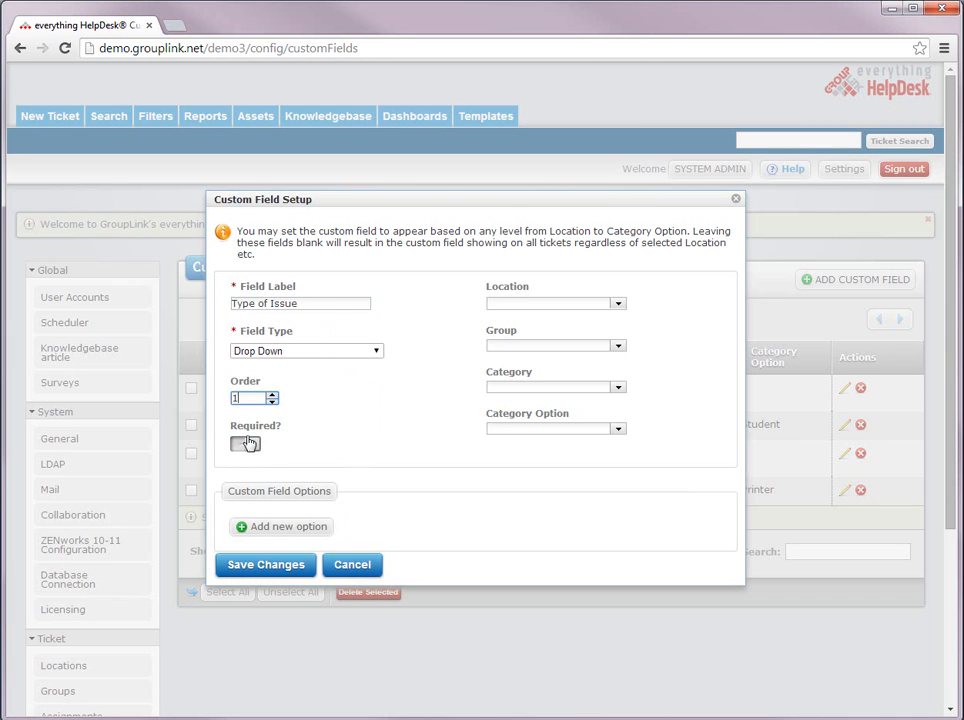
{"action": "mouse_move", "coordinate": [246, 444]}
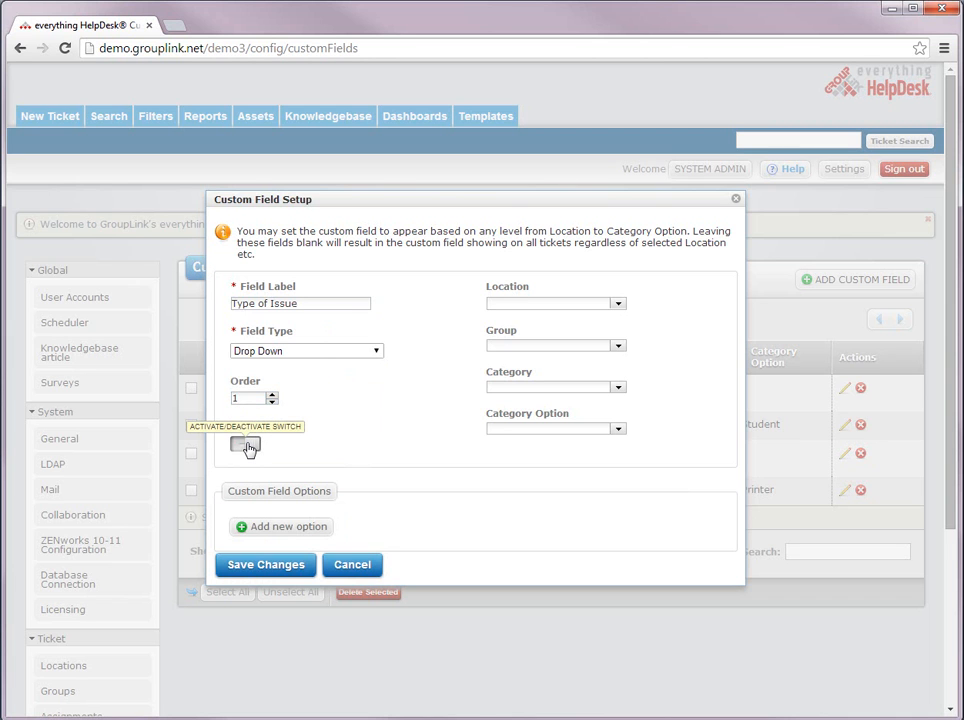
{"action": "left_click", "coordinate": [245, 446]}
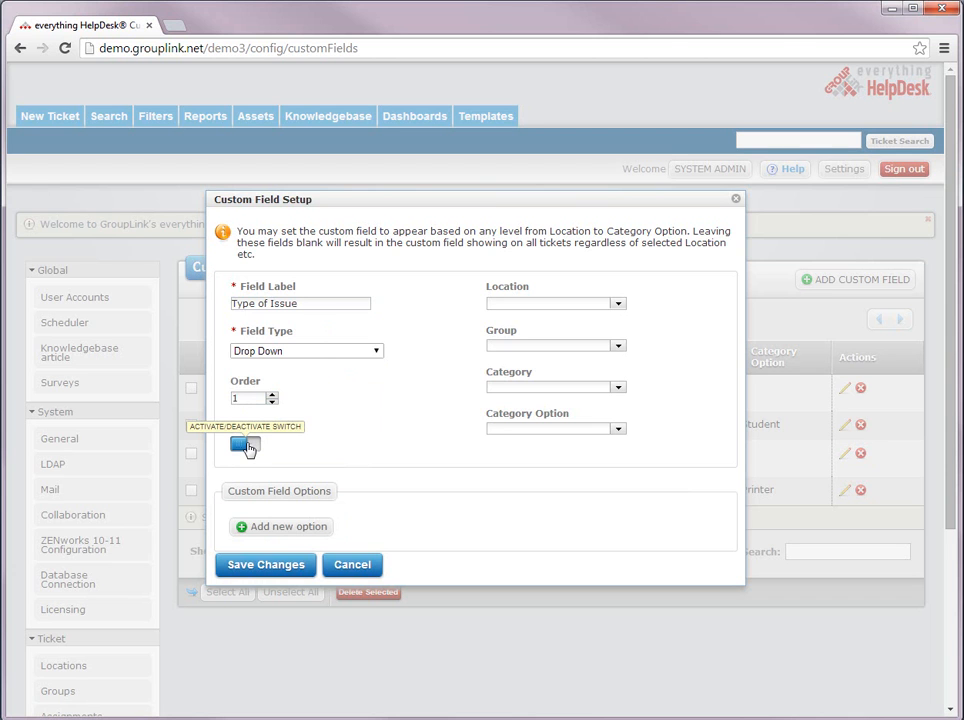
{"action": "left_click", "coordinate": [245, 444]}
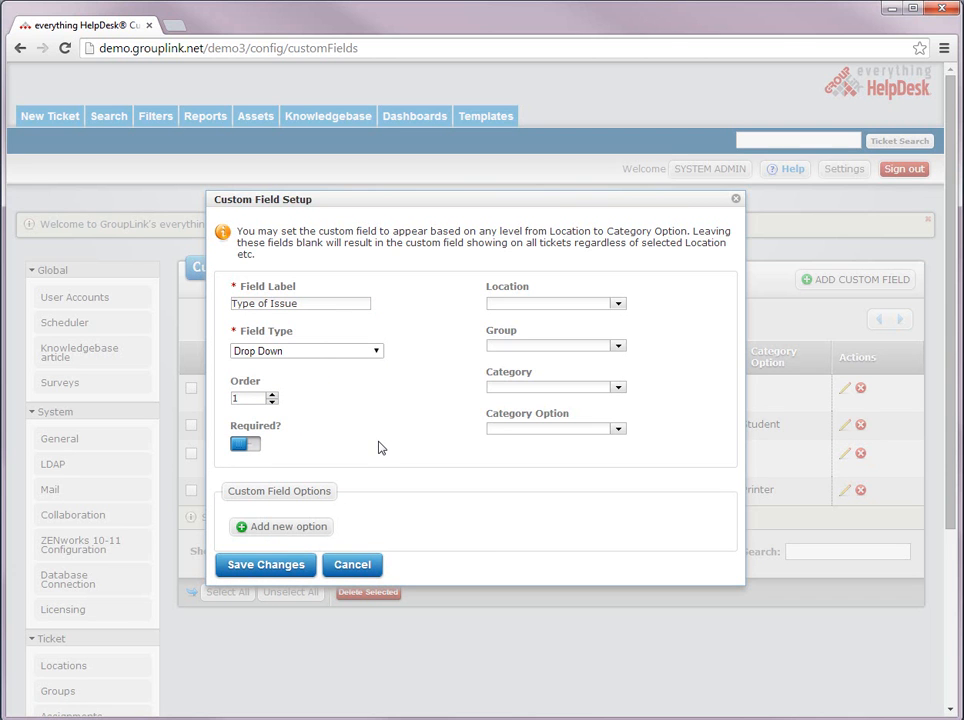
{"action": "mouse_move", "coordinate": [556, 351]}
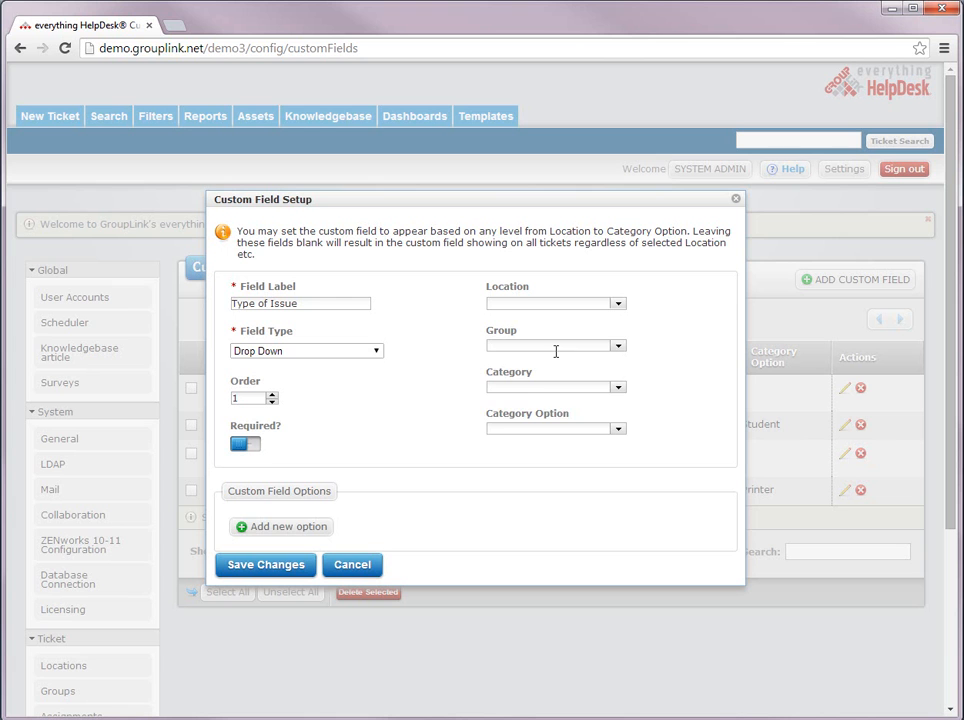
- Limit 'Type of Issue' to Tech Services group, Hardware category, Printer option
{"action": "left_click", "coordinate": [616, 345]}
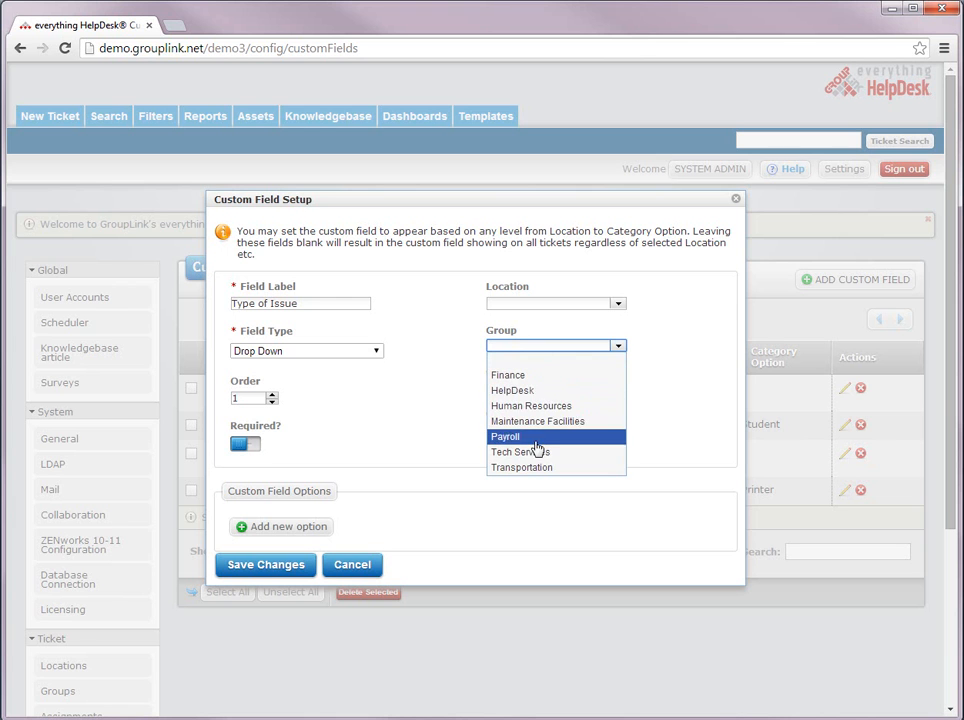
{"action": "left_click", "coordinate": [520, 452]}
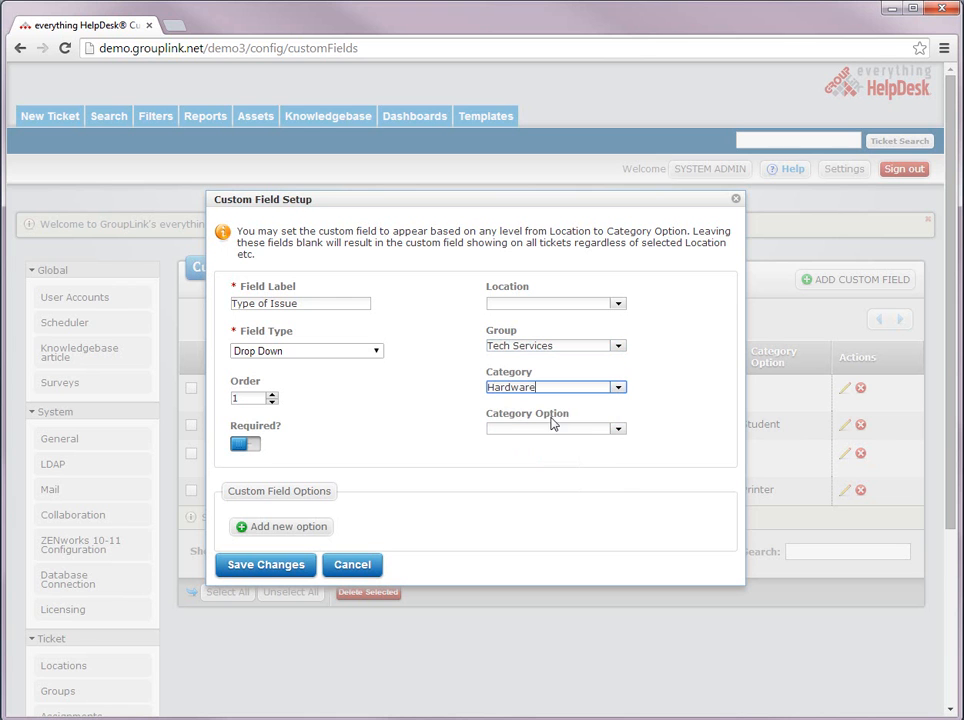
{"action": "left_click", "coordinate": [617, 428]}
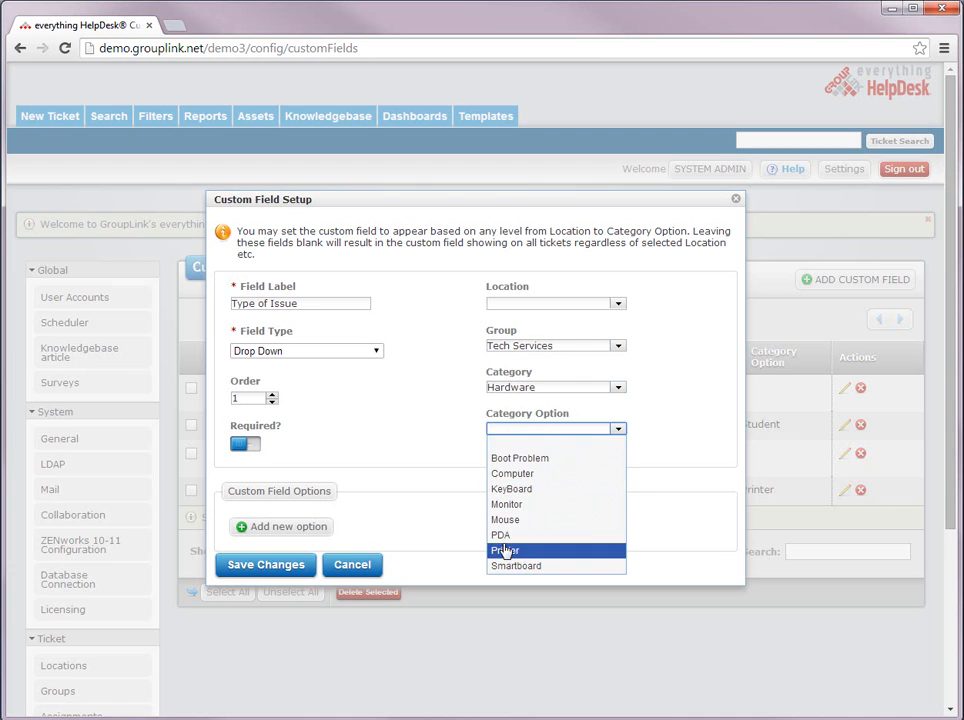
{"action": "left_click", "coordinate": [505, 550]}
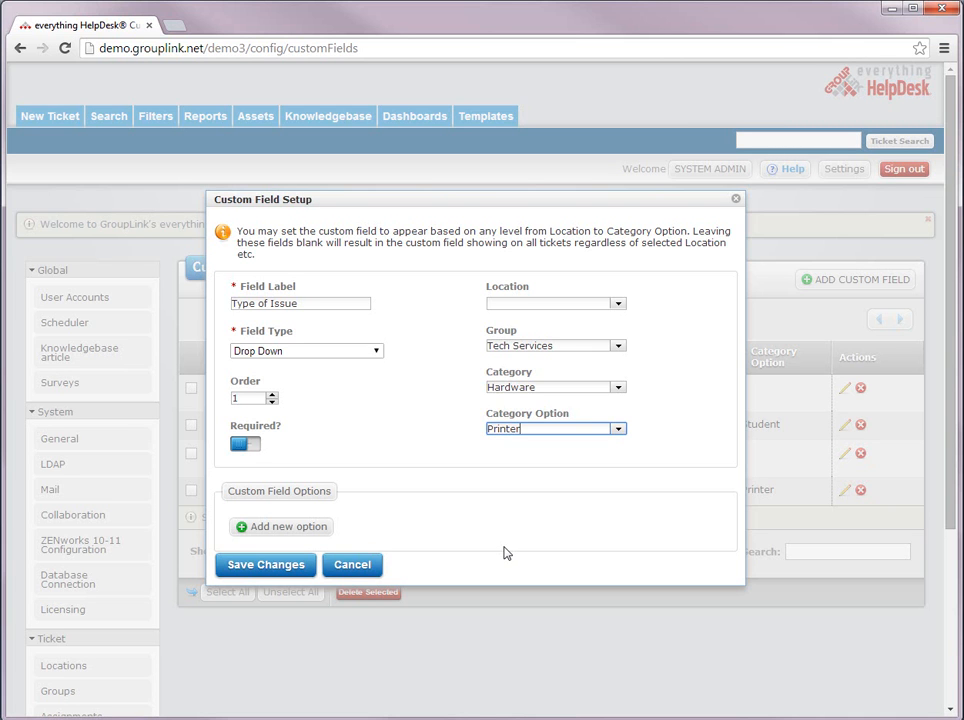
{"action": "mouse_move", "coordinate": [355, 498]}
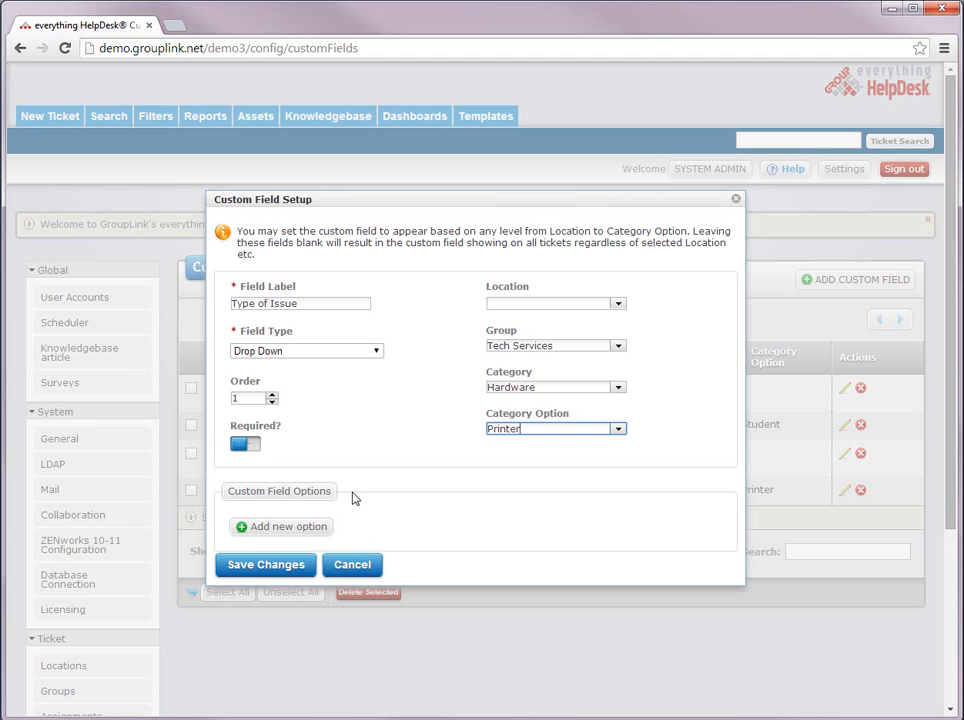
- Add drop-down options Out of Ink, Paper Jam and Other, then save the field
{"action": "left_click", "coordinate": [288, 526]}
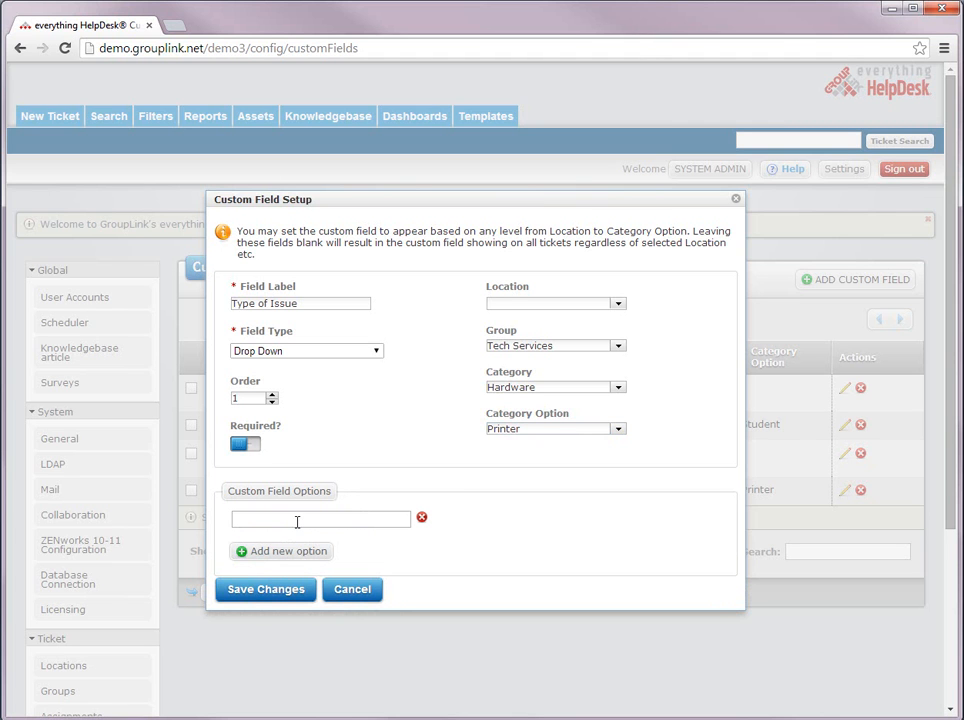
{"action": "type", "text": "Ou"}
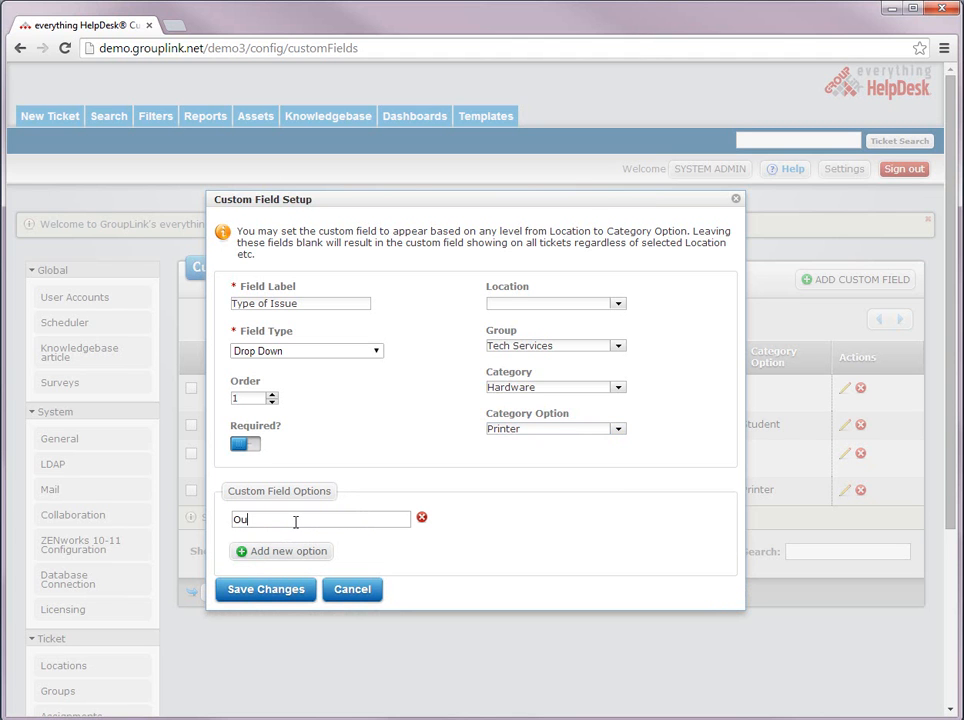
{"action": "type", "text": "t of Ink"}
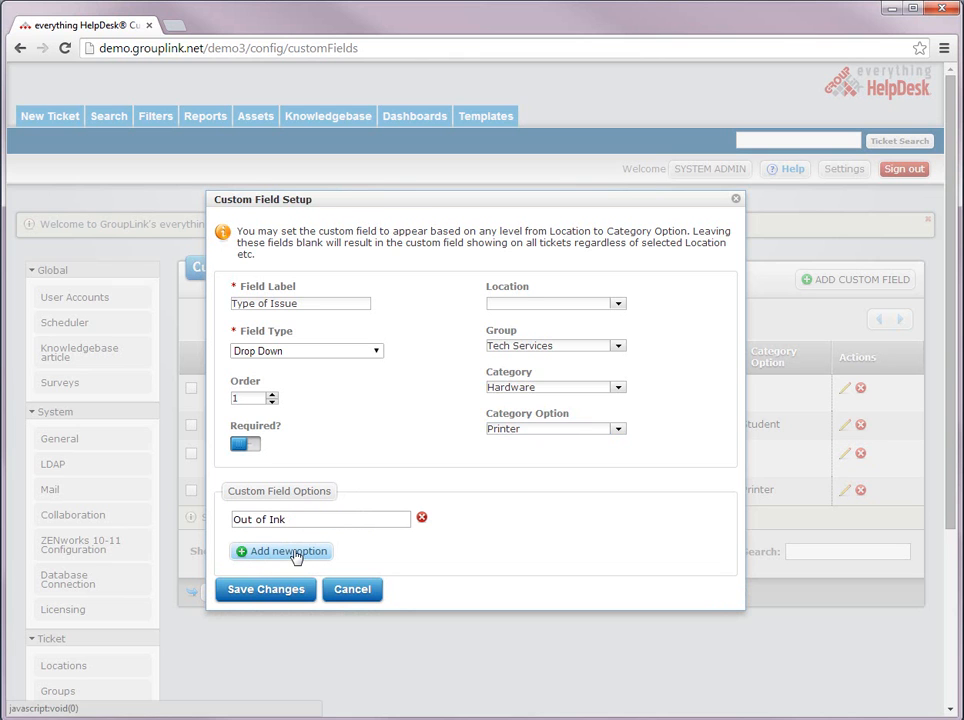
{"action": "left_click", "coordinate": [288, 551]}
{"action": "type", "text": "Paper Jam"}
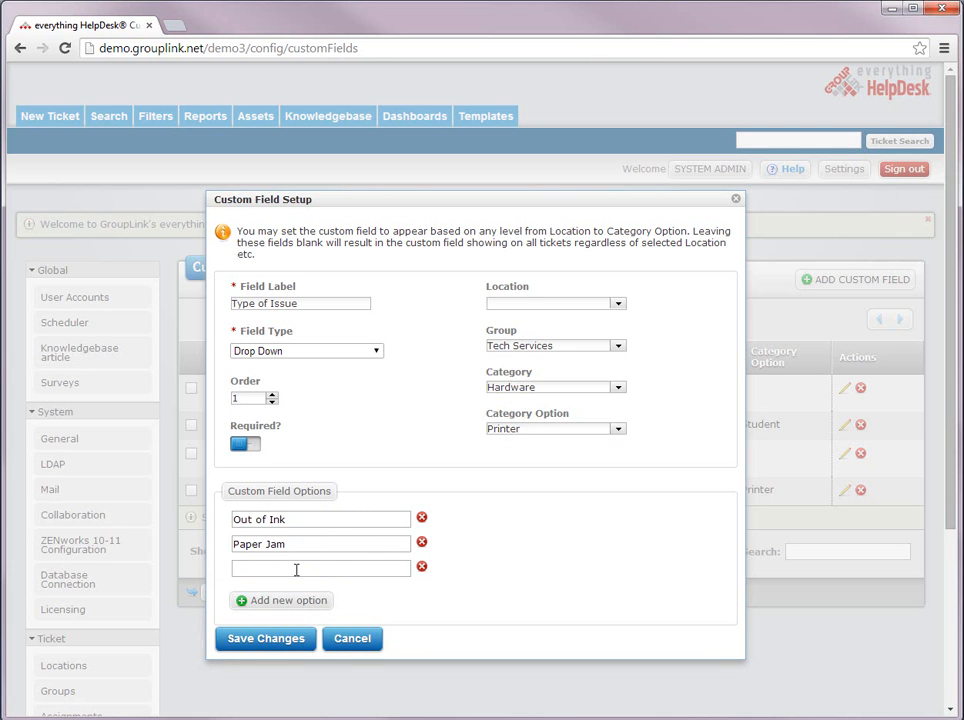
{"action": "type", "text": "Other"}
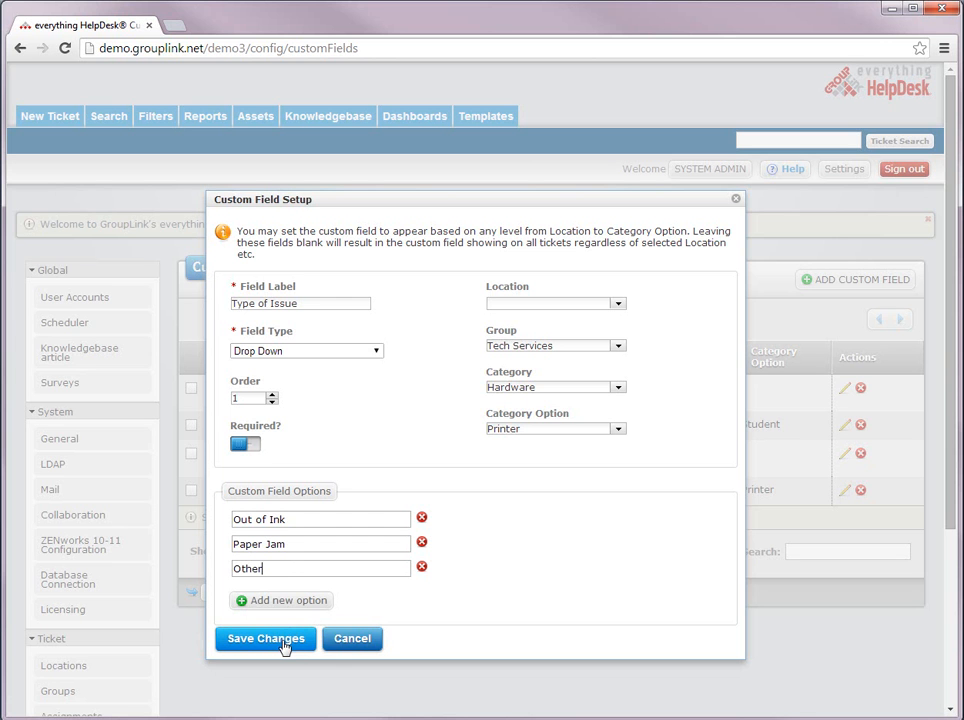
{"action": "left_click", "coordinate": [265, 638]}
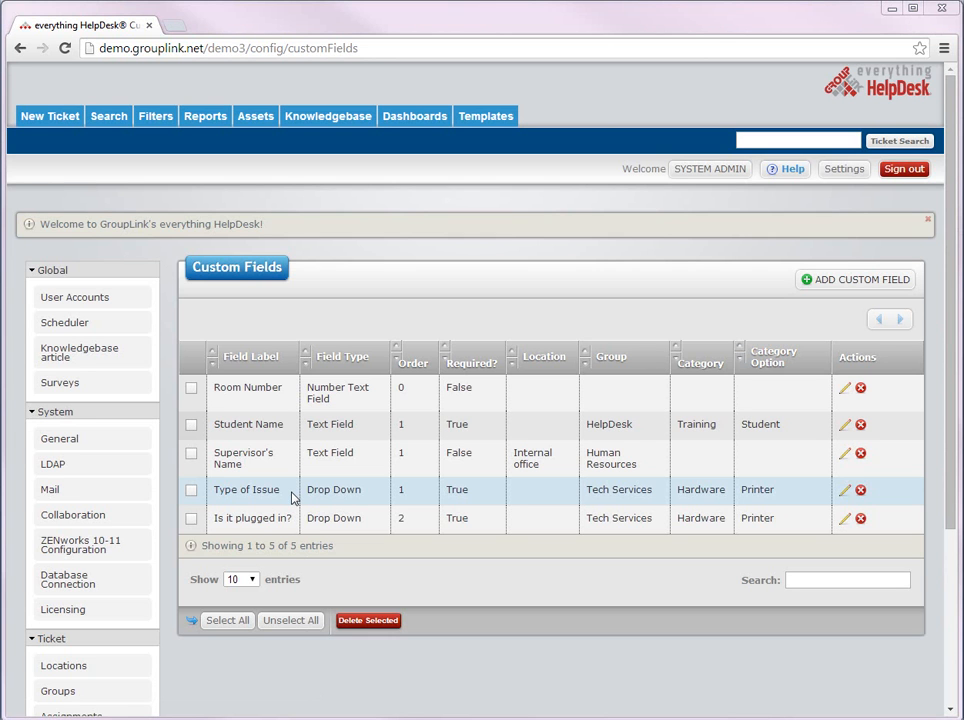
- Start a new Tech Services ticket with Hardware category and Printer option
{"action": "left_click", "coordinate": [49, 116]}
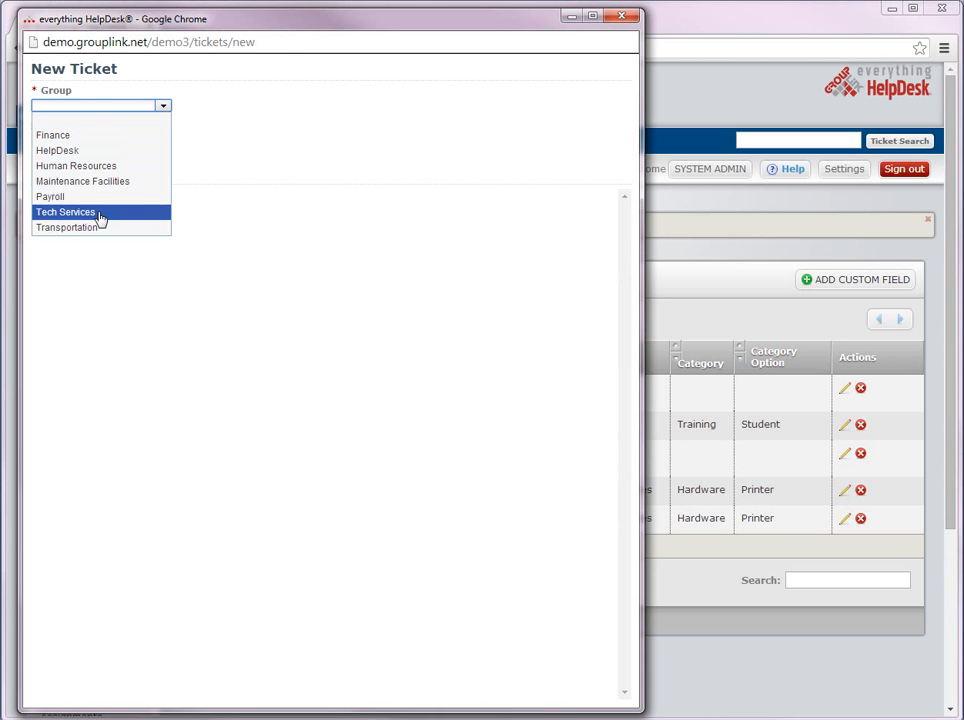
{"action": "left_click", "coordinate": [65, 212]}
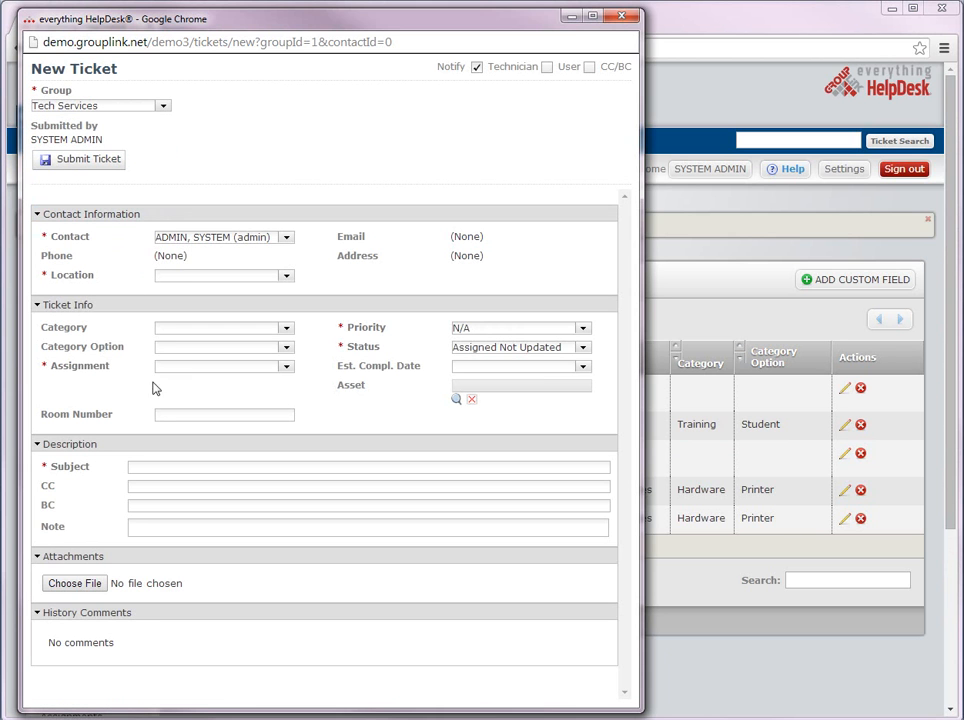
{"action": "mouse_move", "coordinate": [147, 417]}
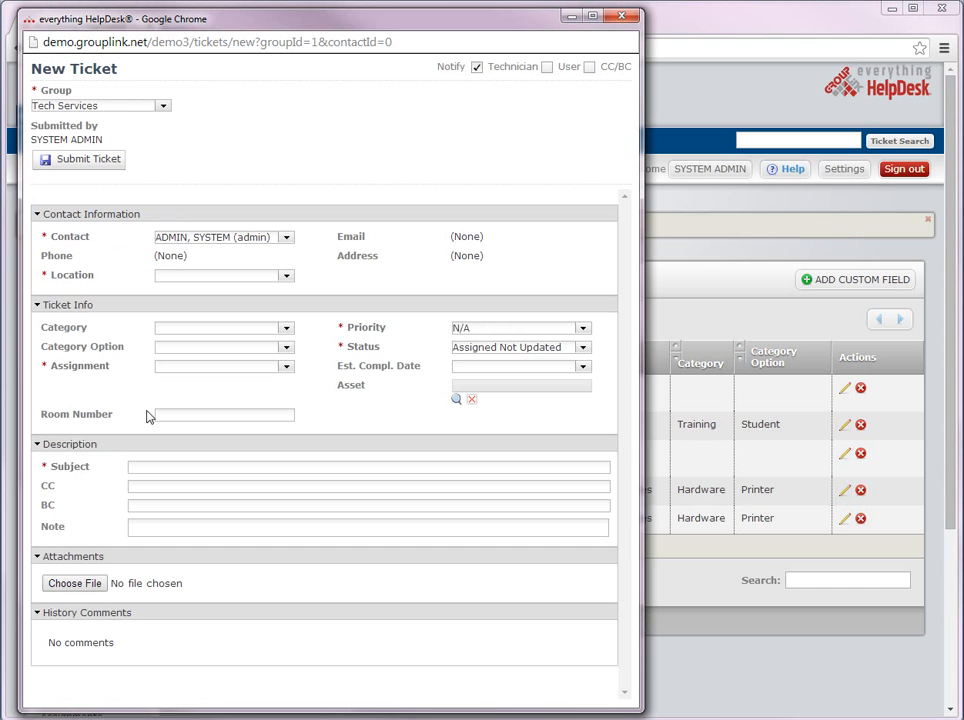
{"action": "left_click", "coordinate": [286, 328]}
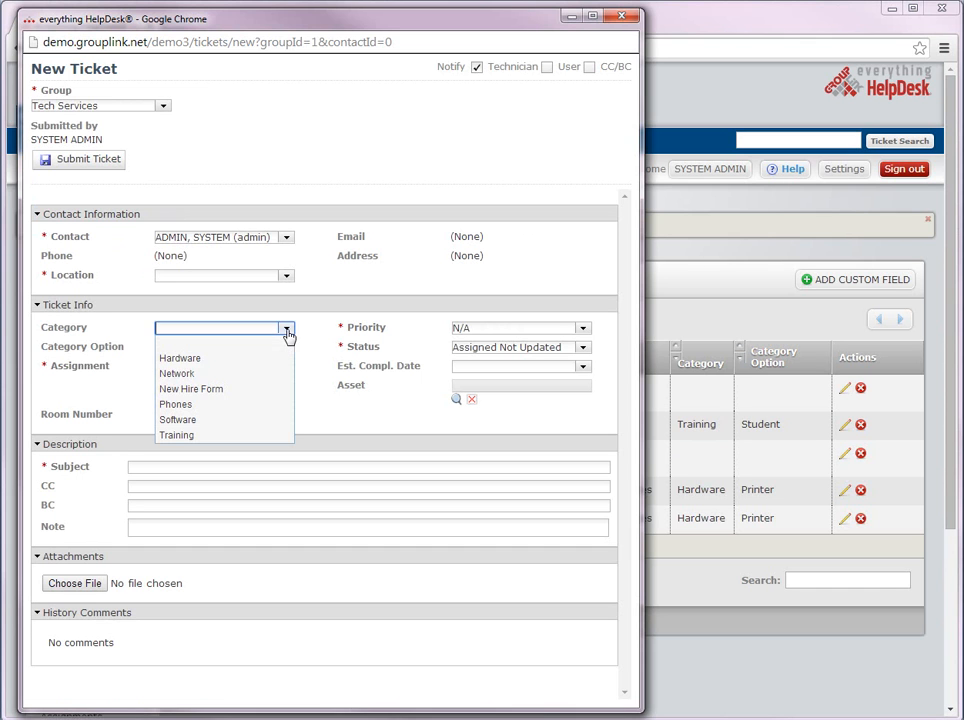
{"action": "left_click", "coordinate": [180, 358]}
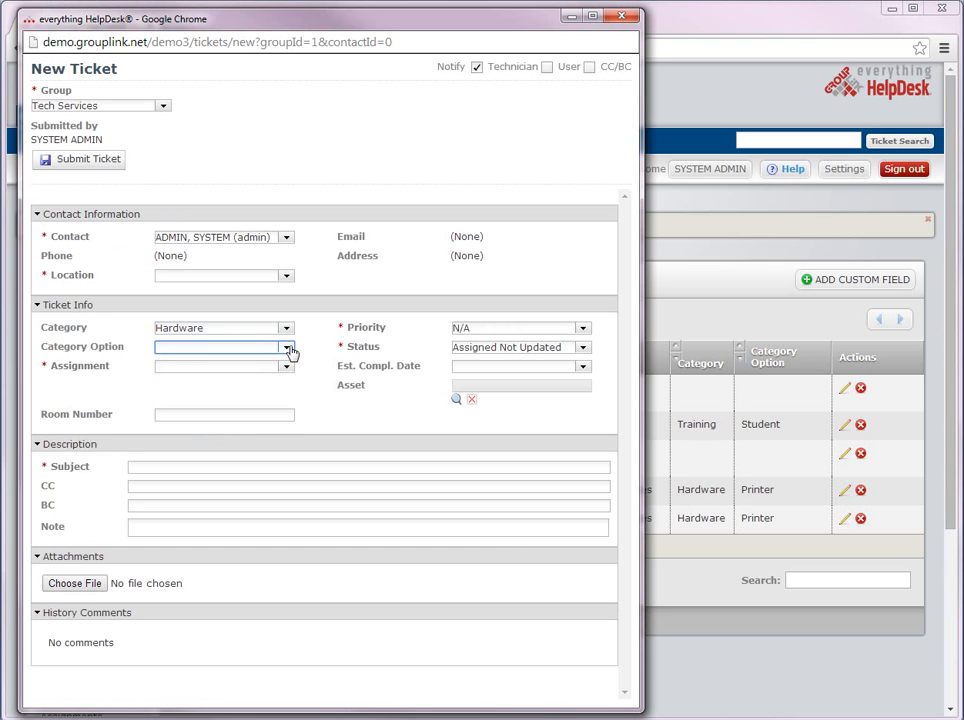
{"action": "left_click", "coordinate": [287, 347]}
{"action": "type", "text": "Printer"}
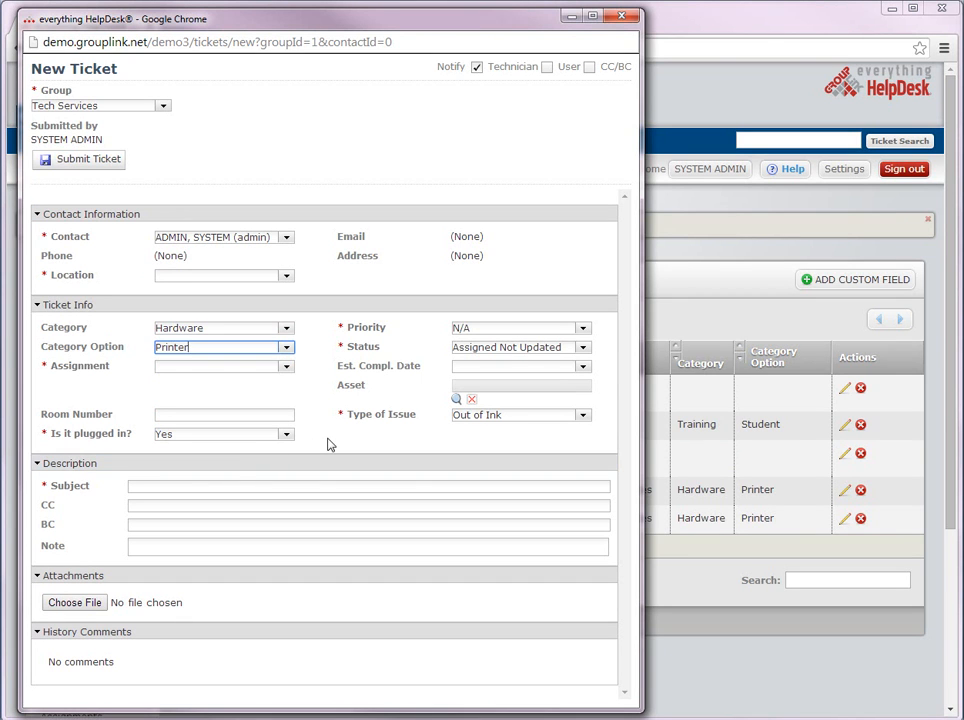
{"action": "mouse_move", "coordinate": [343, 440]}
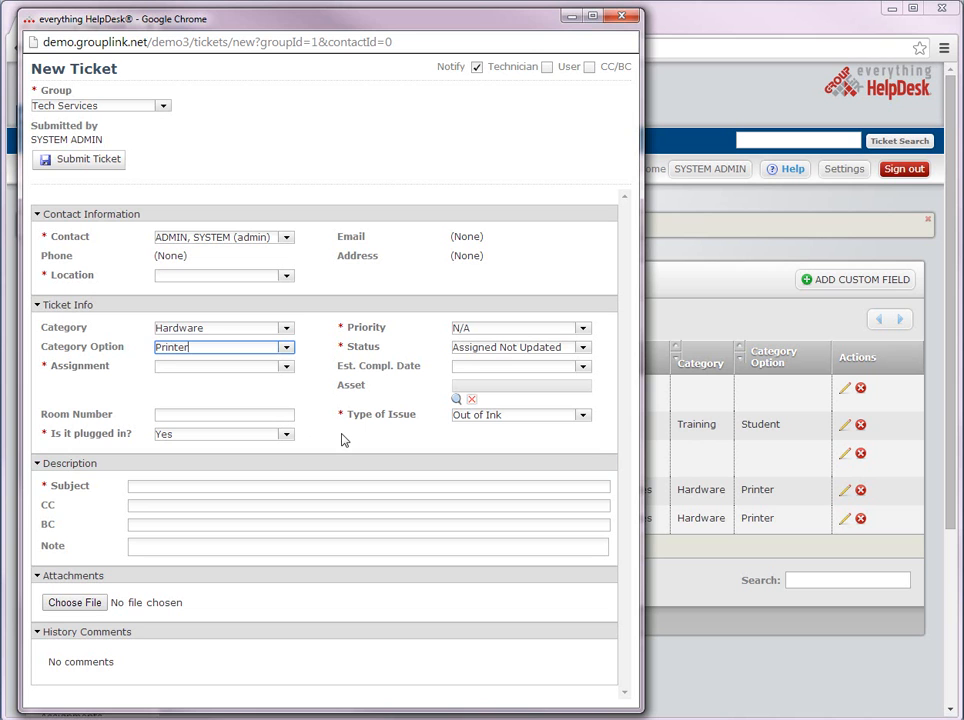
- Inspect the custom dropdowns, keeping Yes for 'Is it plugged in?'
{"action": "left_click", "coordinate": [583, 414]}
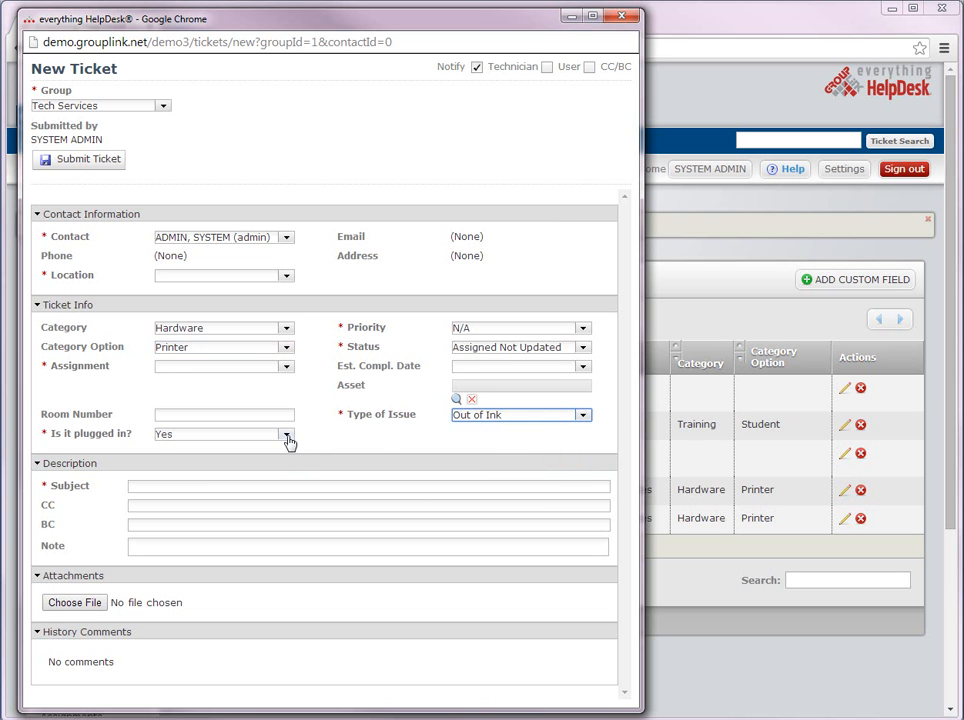
{"action": "left_click", "coordinate": [287, 434]}
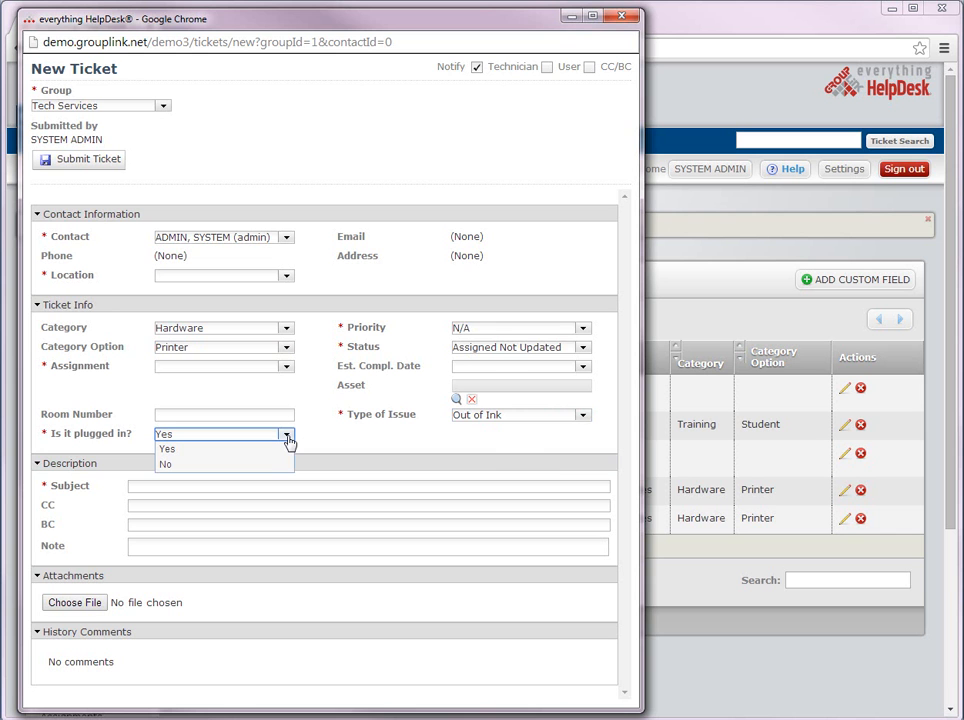
{"action": "left_click", "coordinate": [167, 448]}
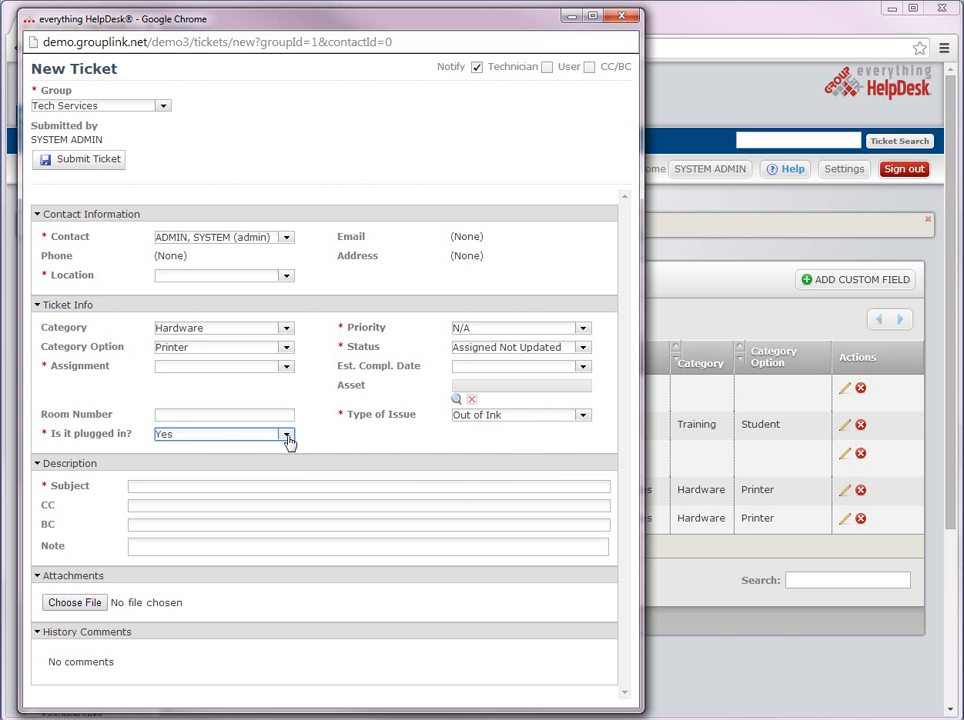